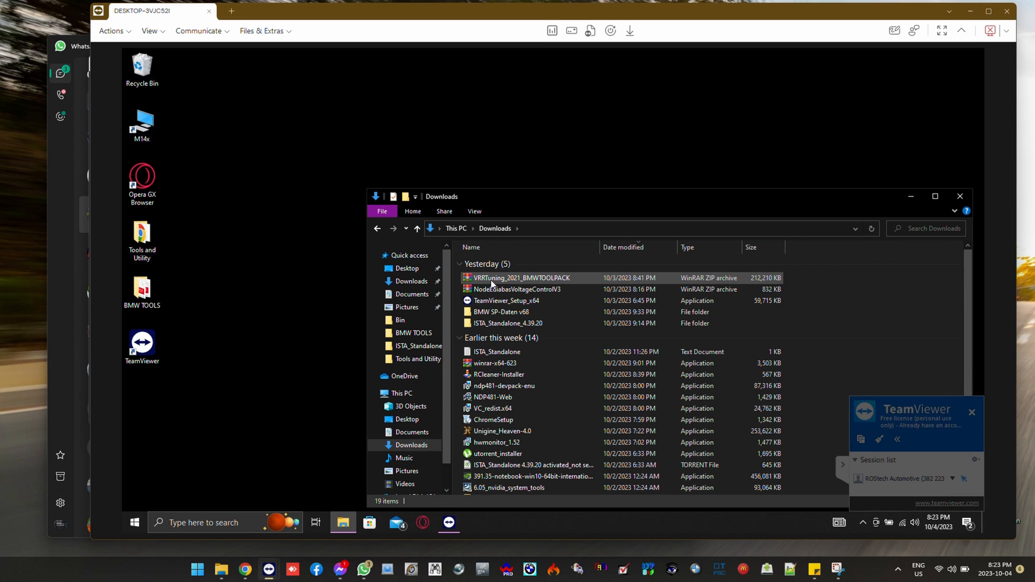
mouse_move(522, 278)
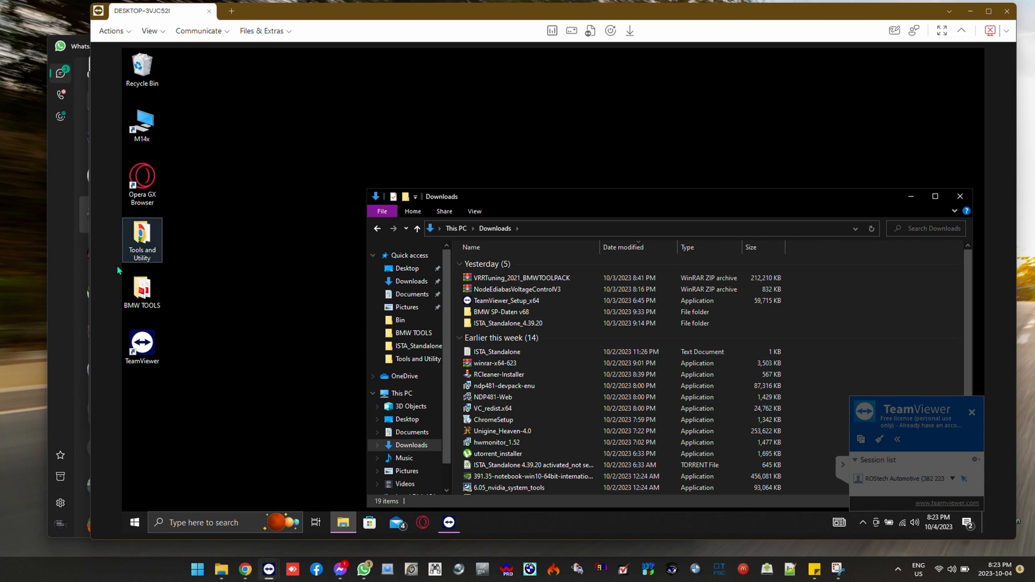
- Open the BMW TOOLS folder from the desktop in File Explorer
double_click(141, 292)
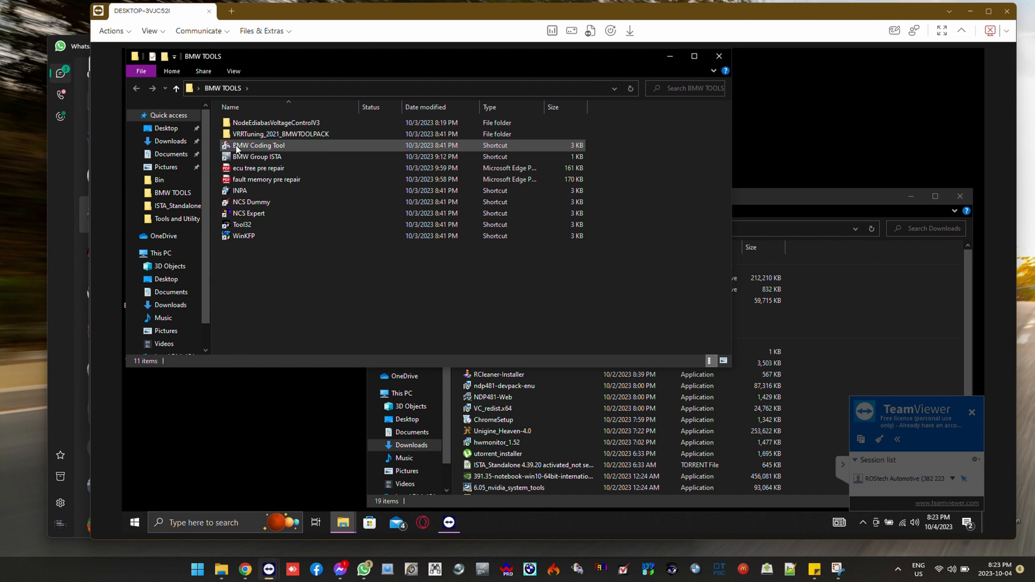
- Launch BMW Coding Tool and bring the Downloads folder back to the front
double_click(258, 146)
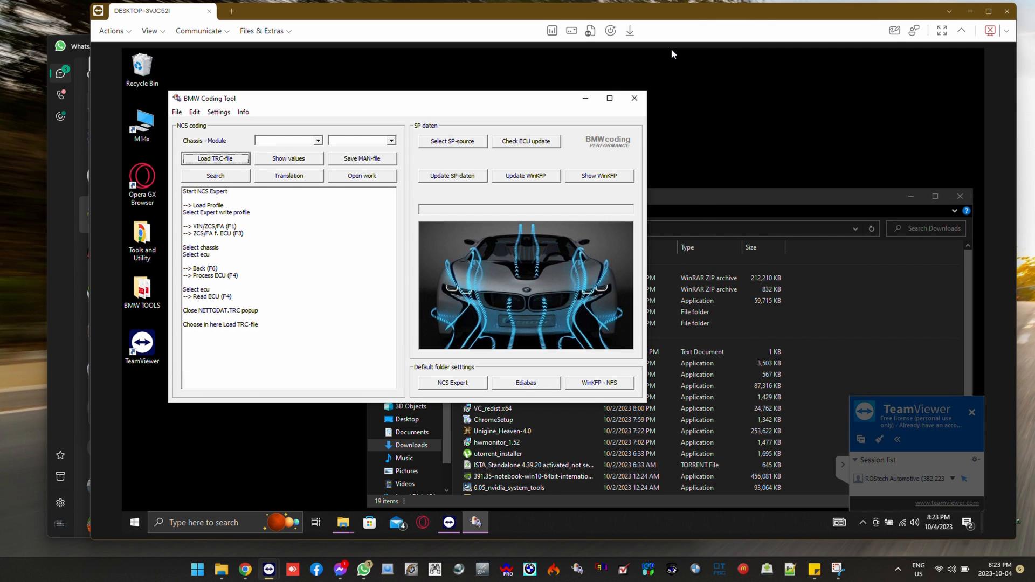
click(499, 311)
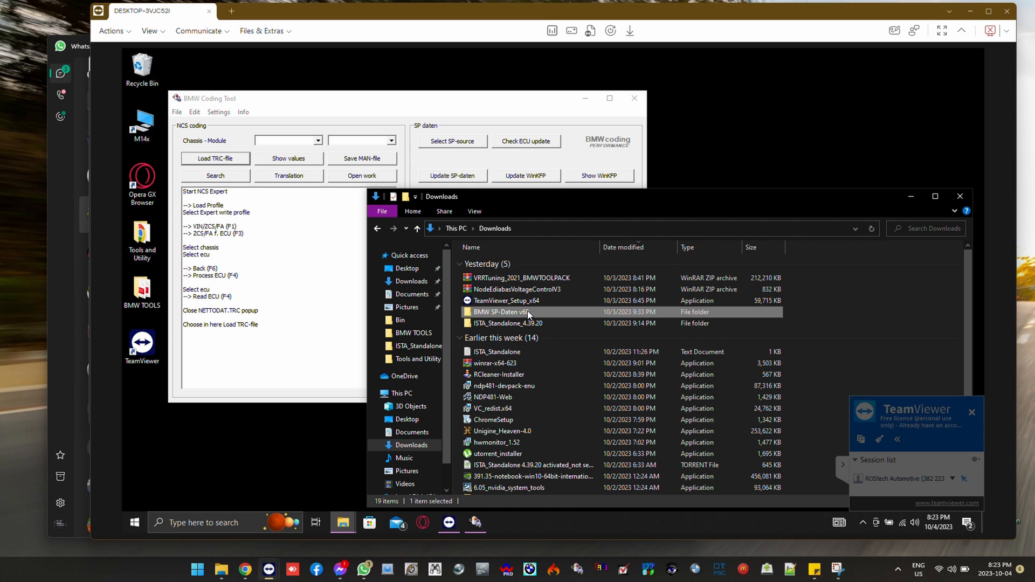
- Extract the BASE and E60 archives in BMW SP-Daten v68 into their own folders
double_click(504, 311)
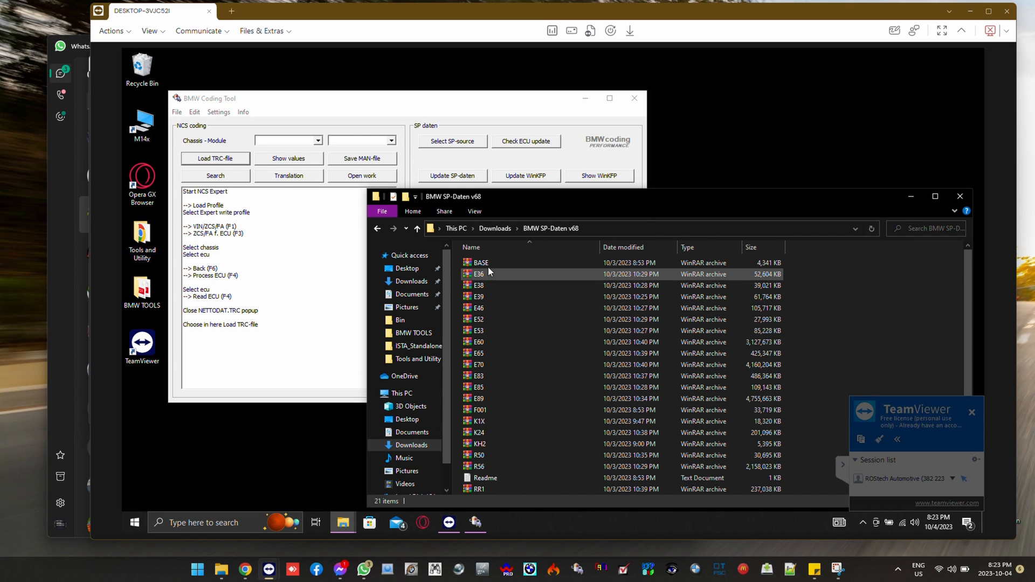
right_click(480, 263)
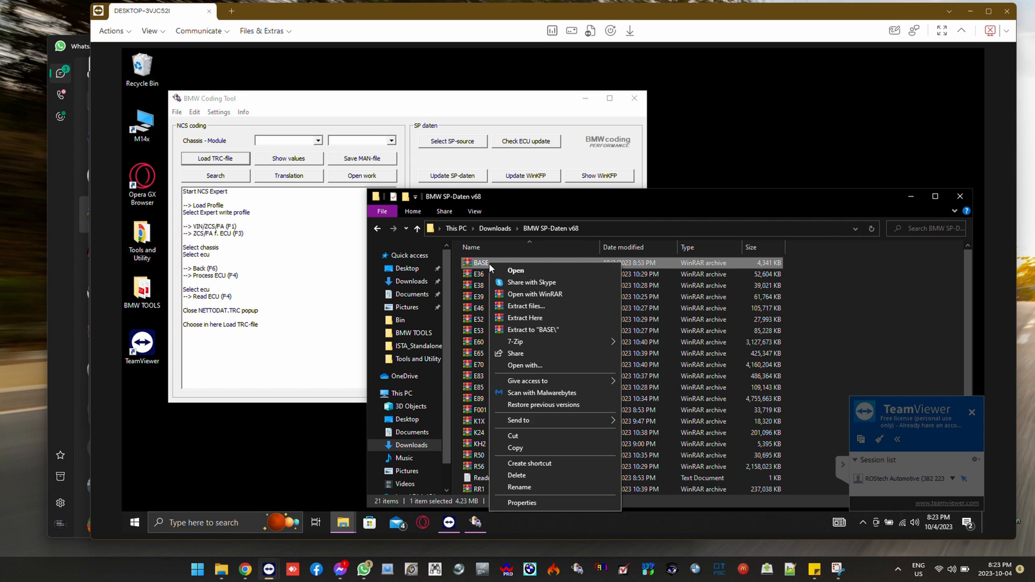
mouse_move(544, 330)
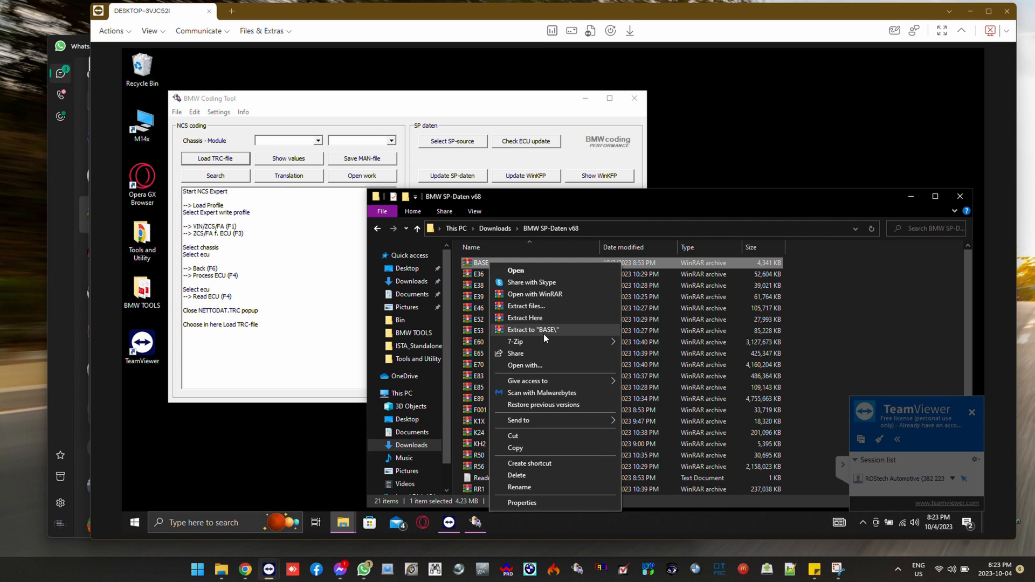
click(533, 329)
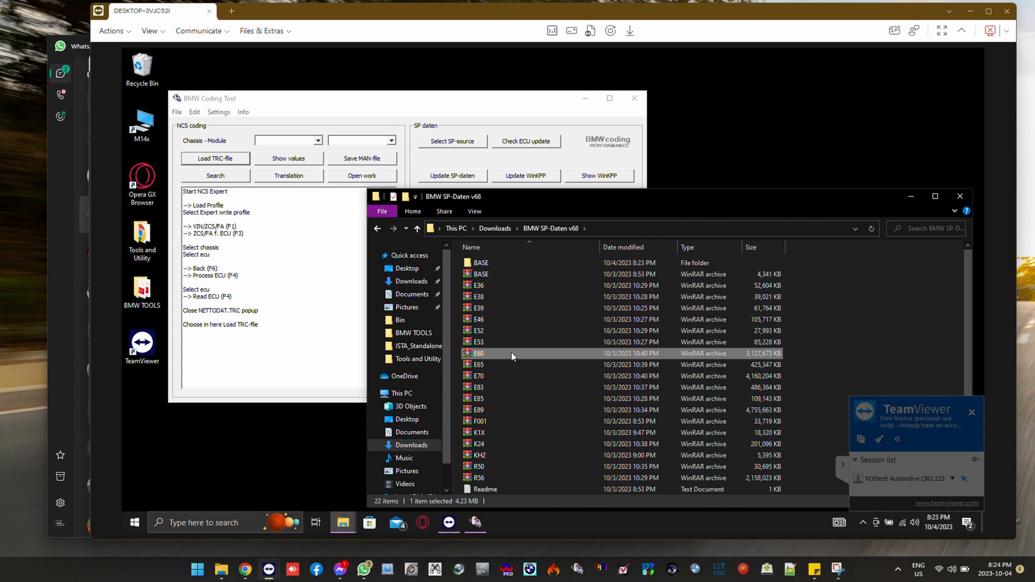
right_click(479, 354)
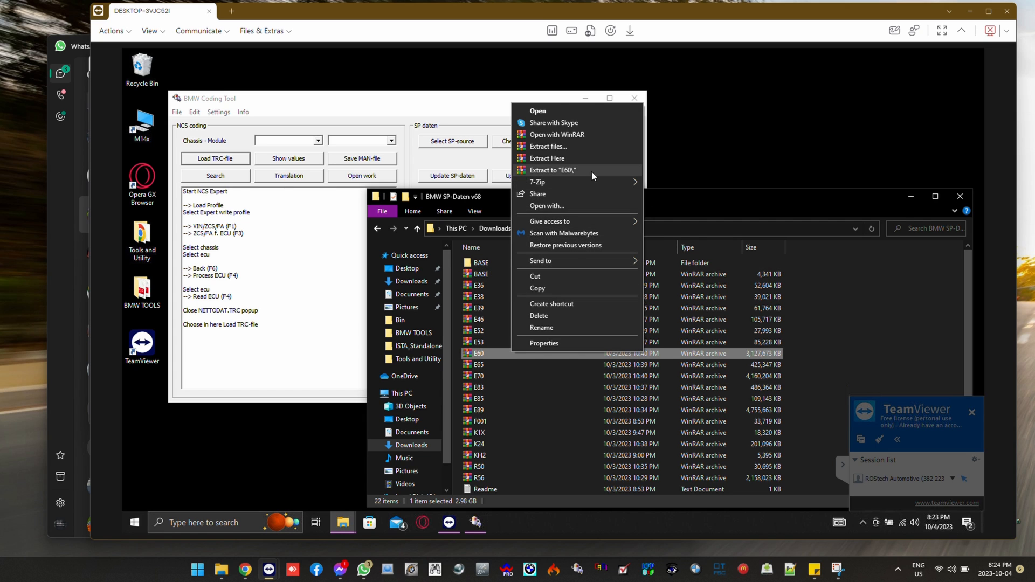
click(551, 171)
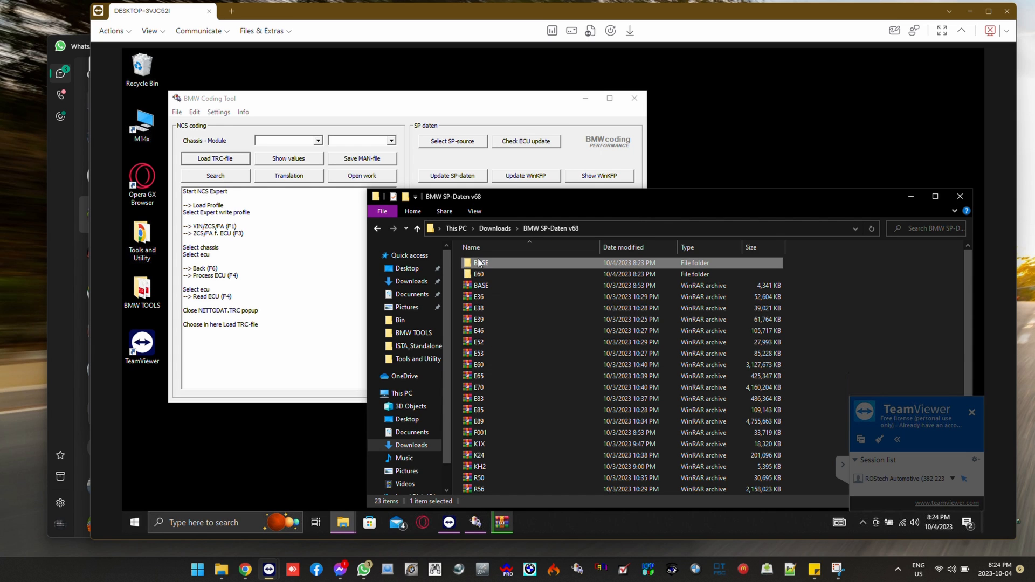
- Check the extracted BASE folder's contents and return to BMW SP-Daten v68
double_click(478, 262)
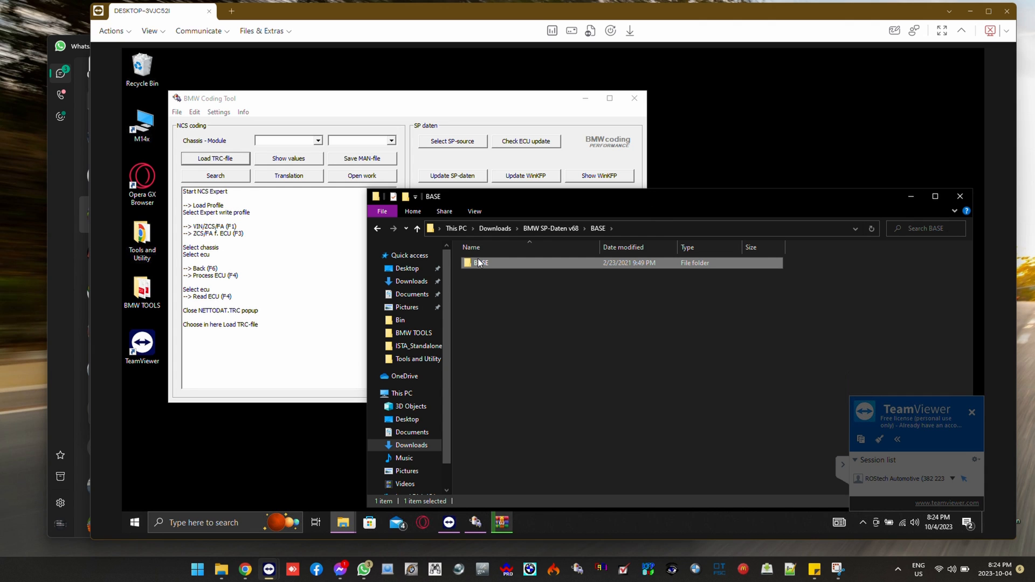
click(377, 228)
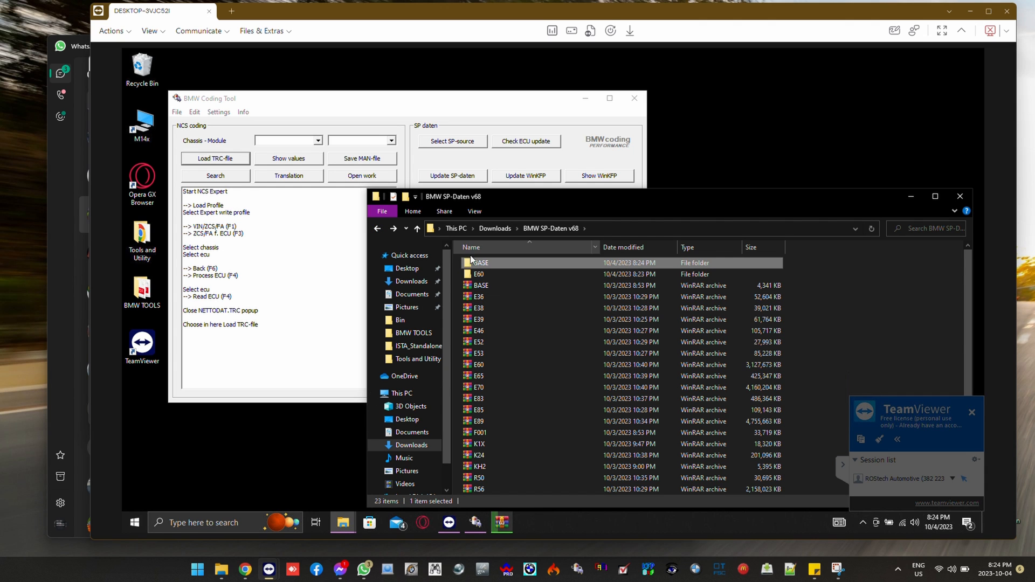
double_click(479, 263)
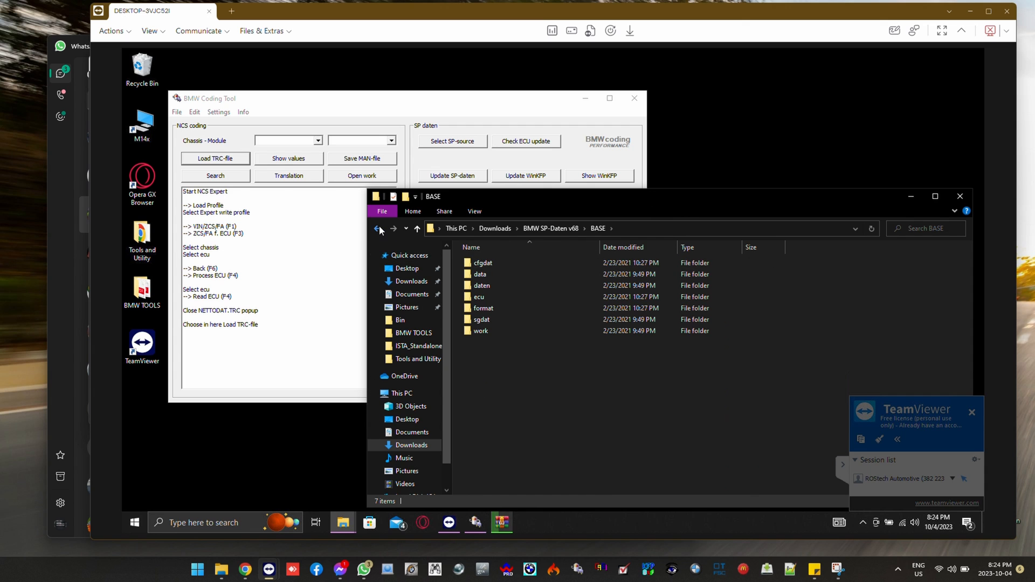
click(377, 227)
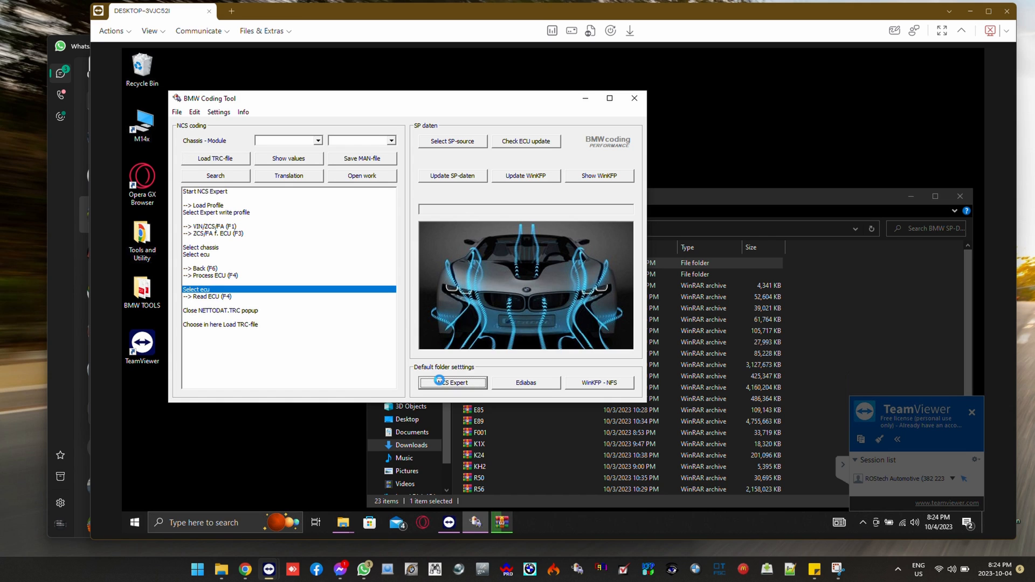
- Set the default NCS Expert folder to NCSEXPER on Local Disk (C:)
click(452, 383)
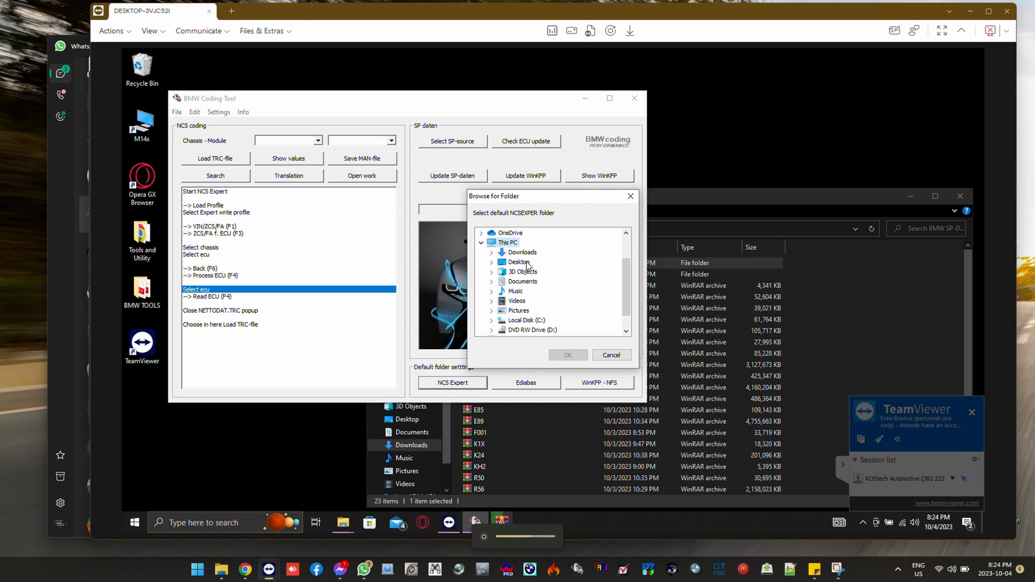
mouse_move(491, 322)
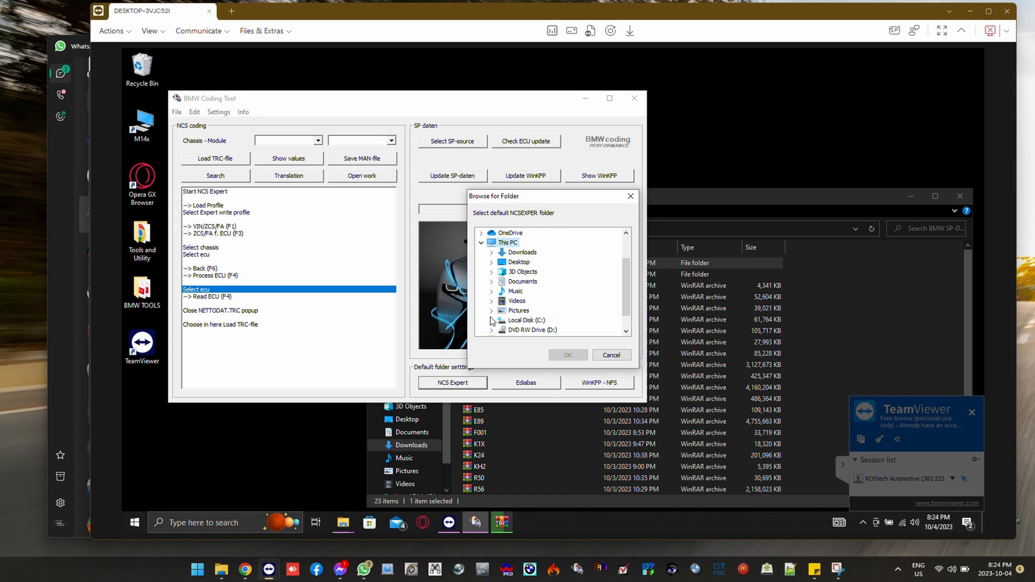
click(491, 321)
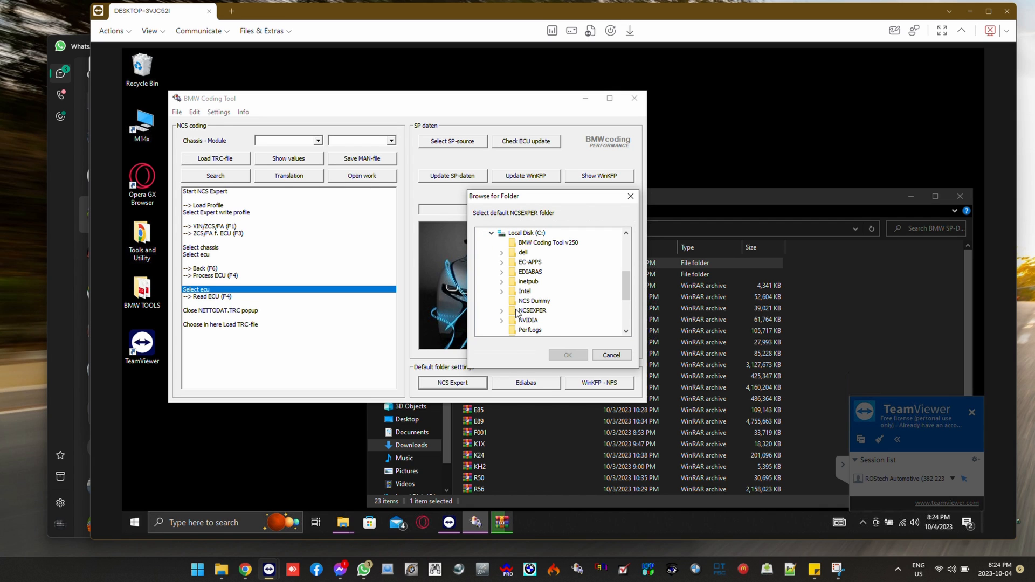
click(532, 310)
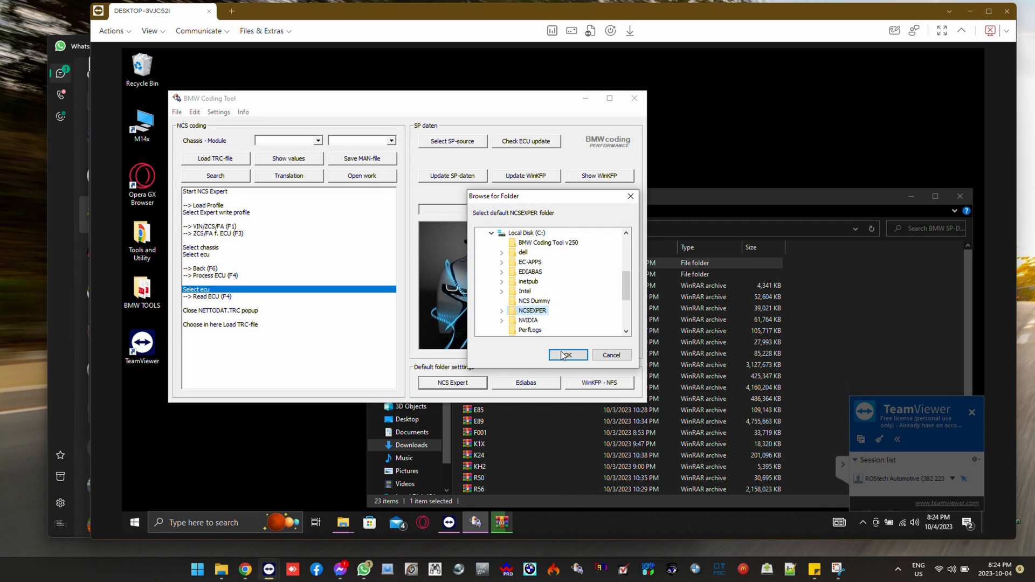
click(565, 355)
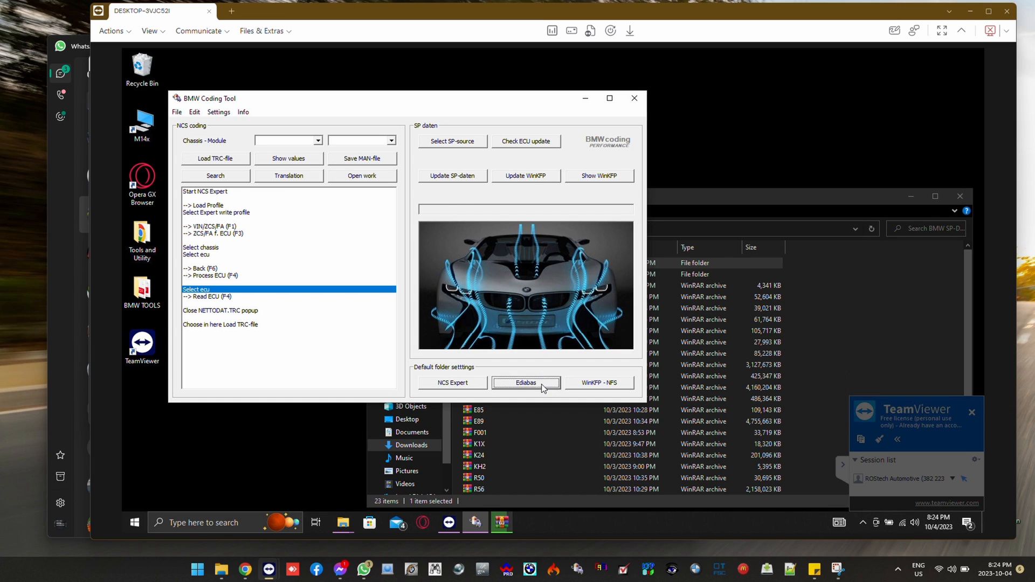
- Browse the default EDIABAS folder on C: and choose EC-APPS as the WinKFP-NFS folder
click(525, 382)
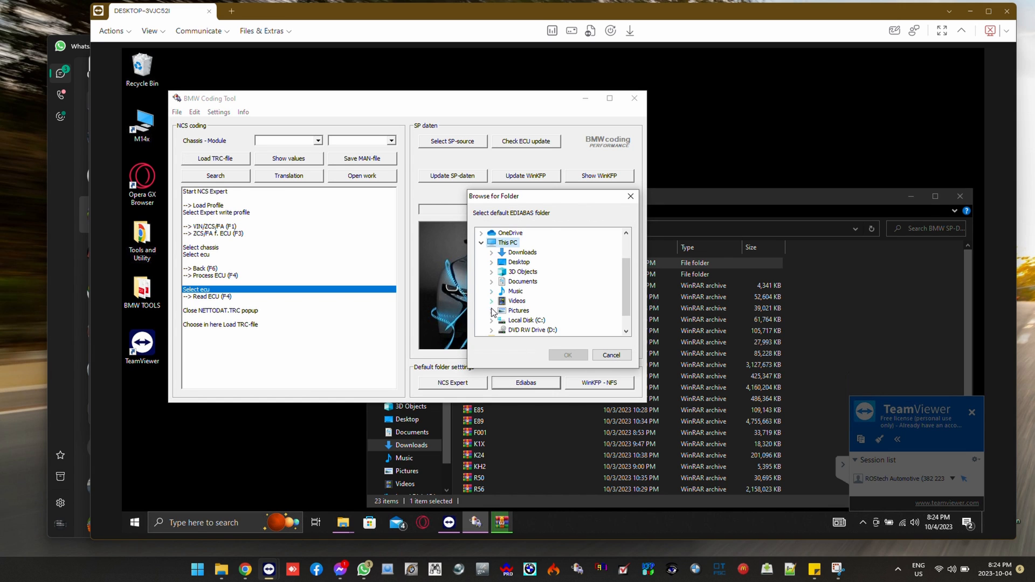
click(491, 320)
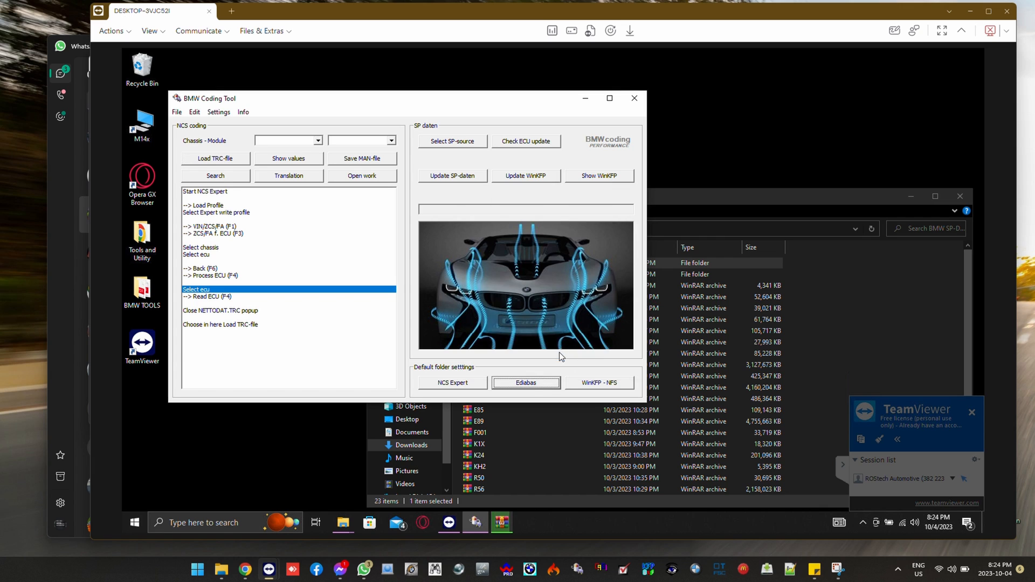
click(598, 383)
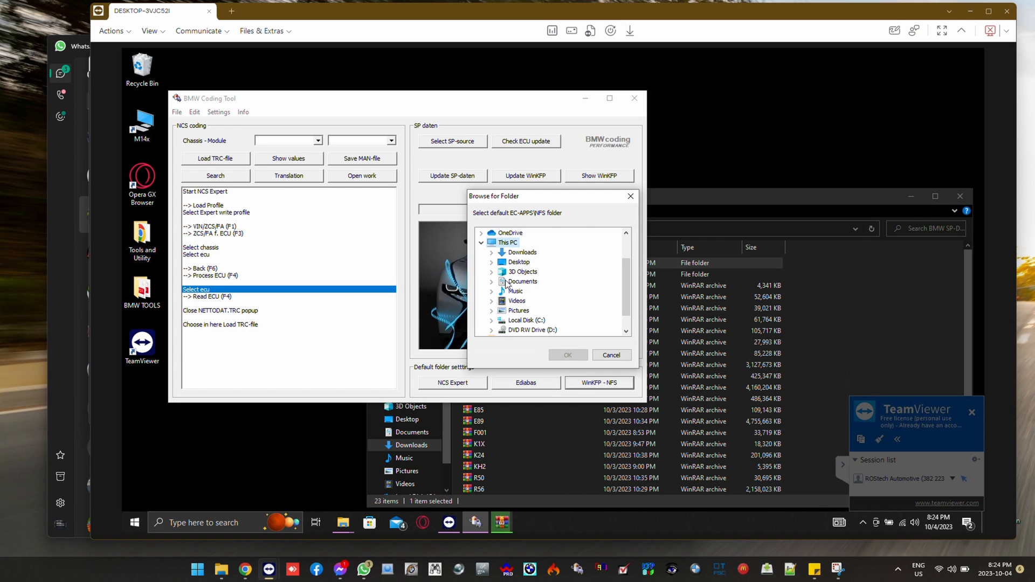
click(481, 320)
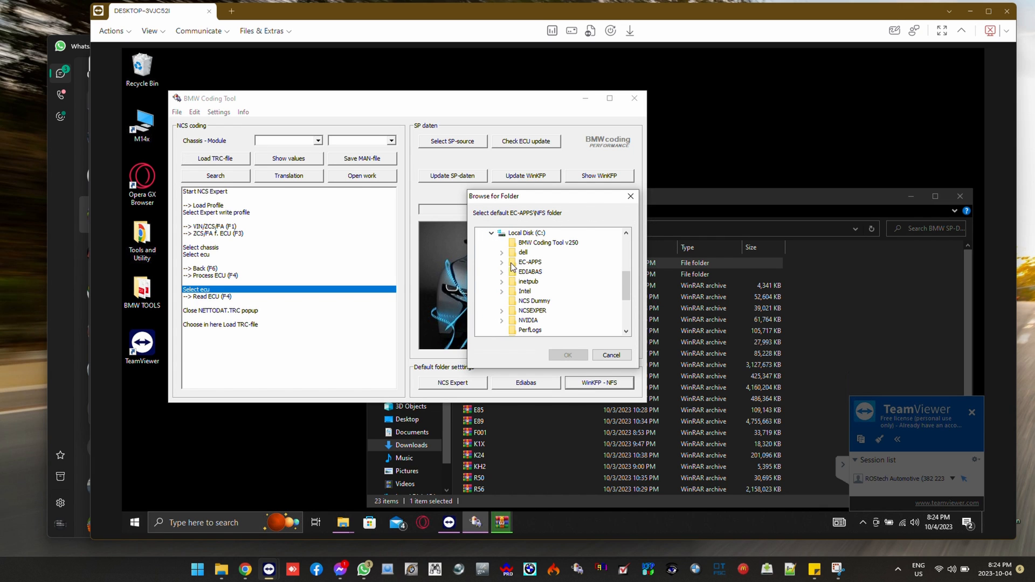
click(502, 262)
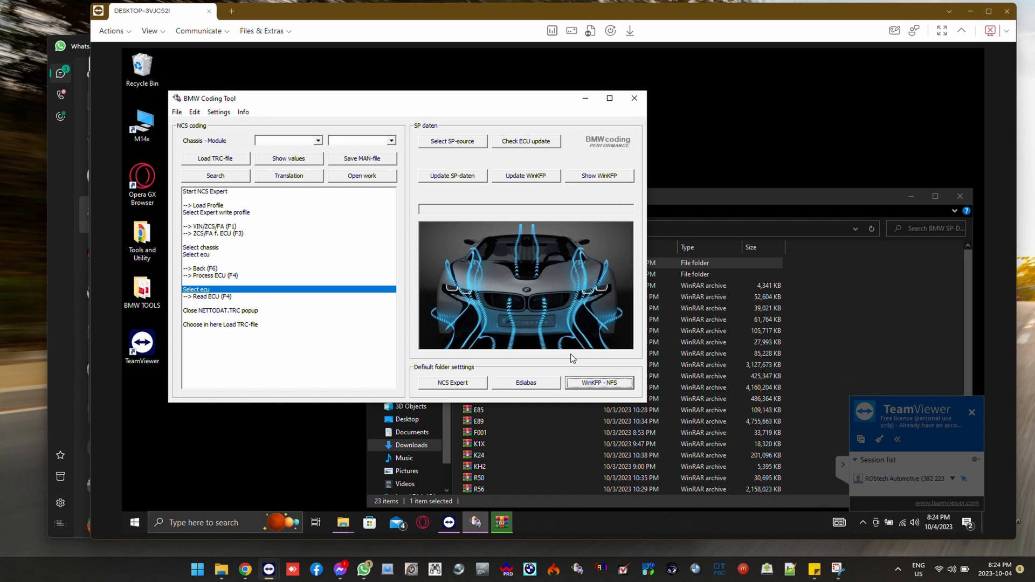
- Set the SP-daten source to the BASE folder under Downloads > BMW SP-Daten v68
click(451, 141)
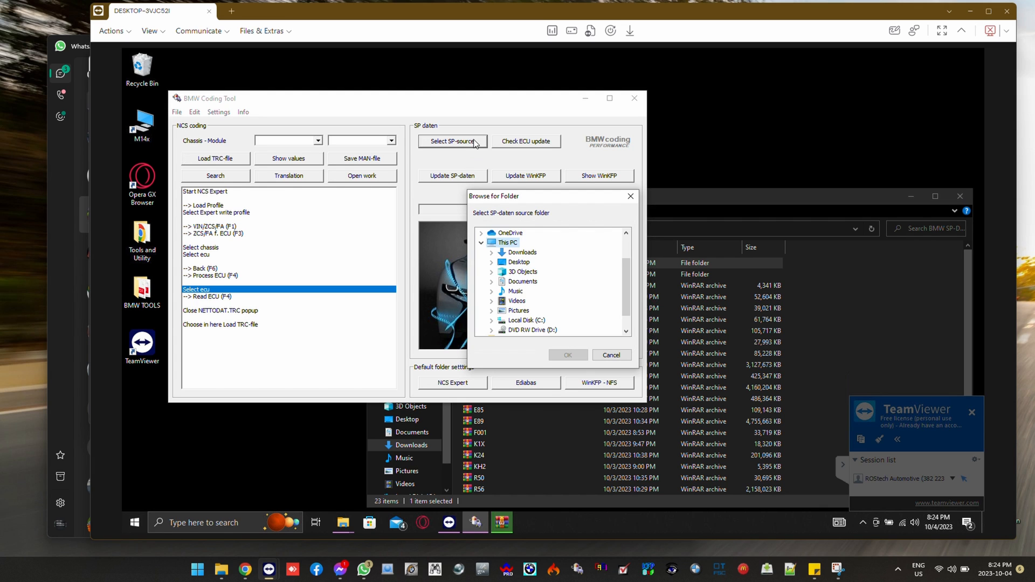
mouse_move(487, 254)
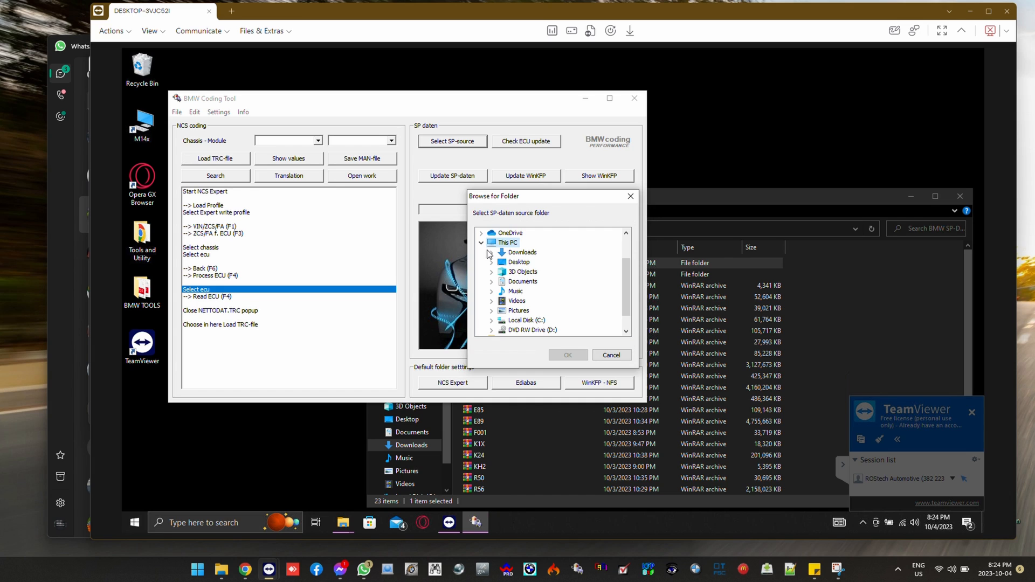
click(491, 252)
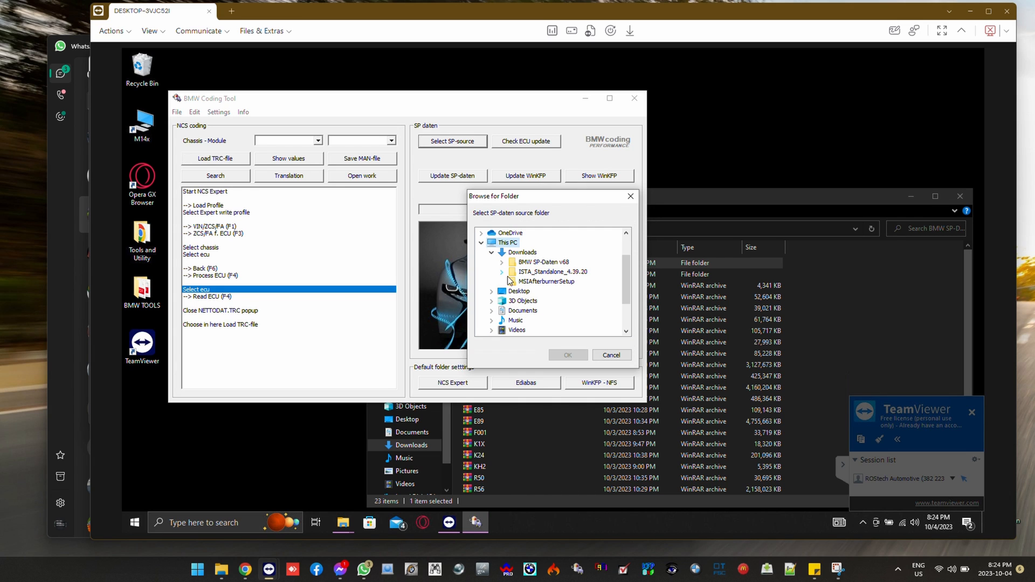
click(491, 262)
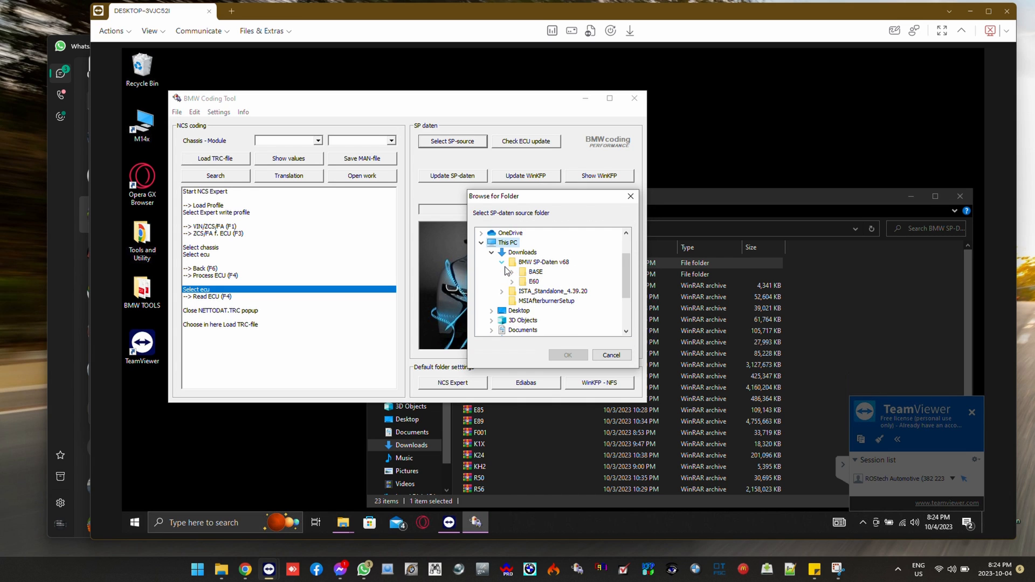
click(536, 271)
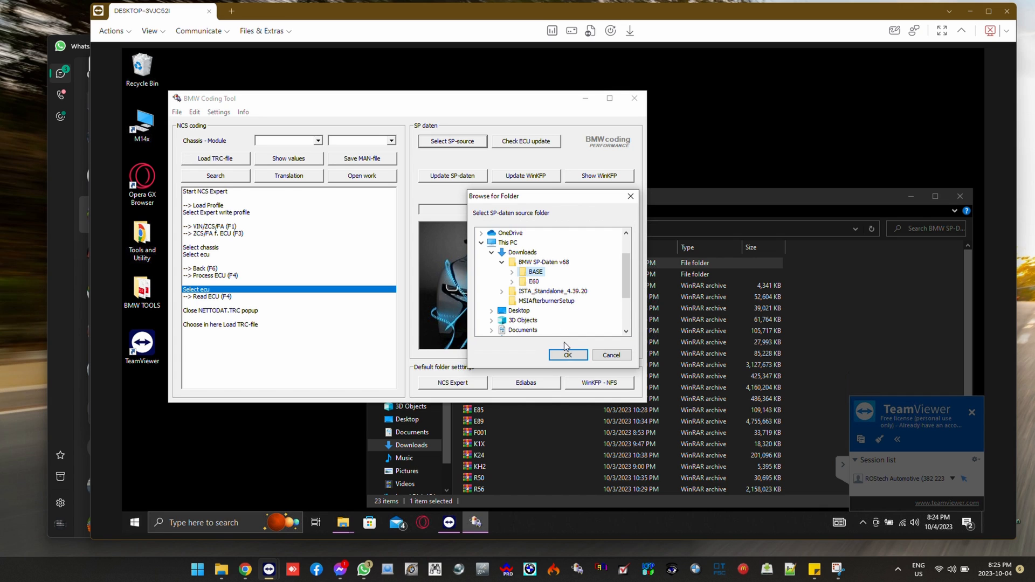
click(567, 355)
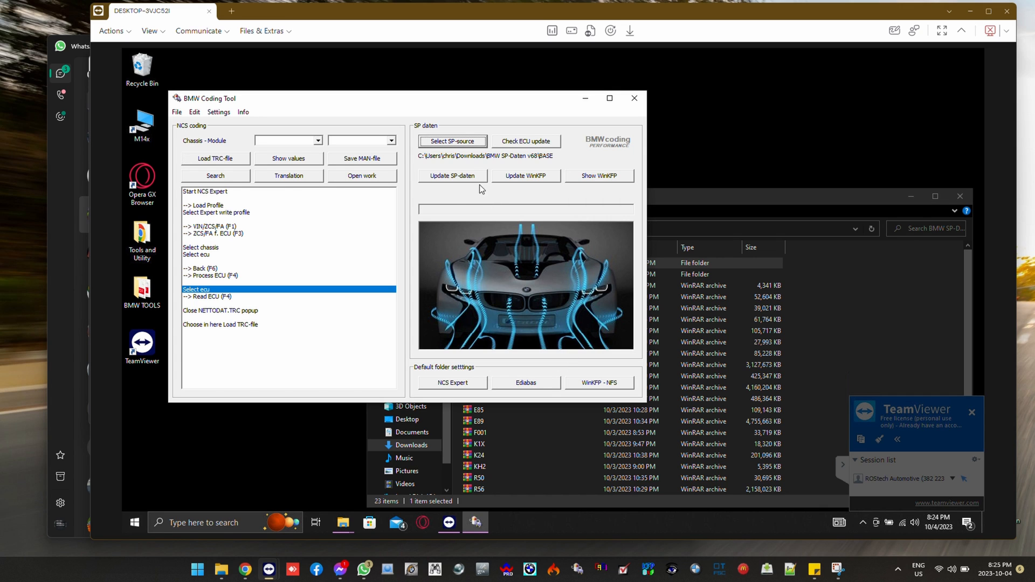
- Run the SP-daten update from BASE, answering the backup and create-folder prompts
click(451, 176)
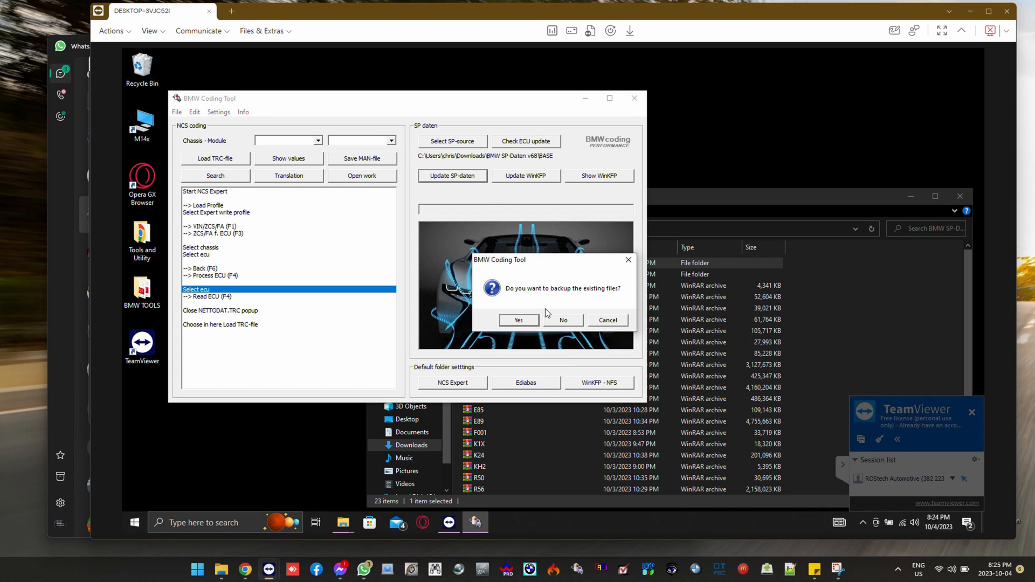
click(518, 319)
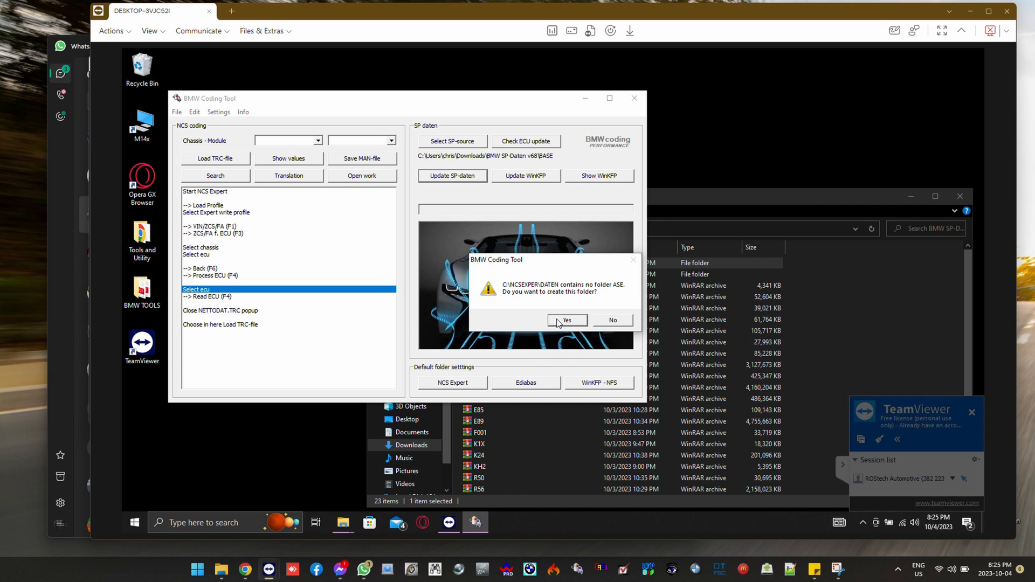
click(566, 320)
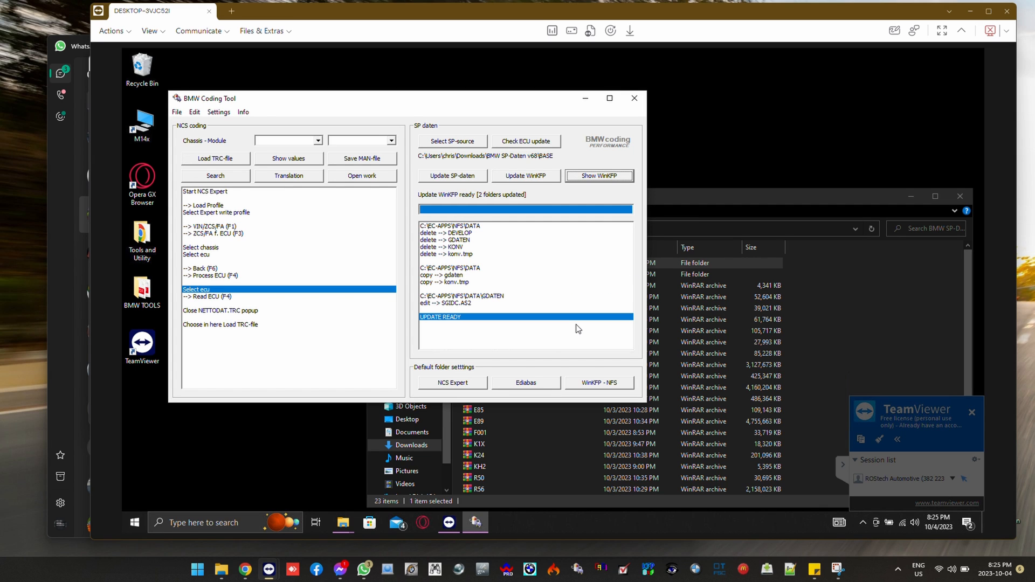
mouse_move(653, 293)
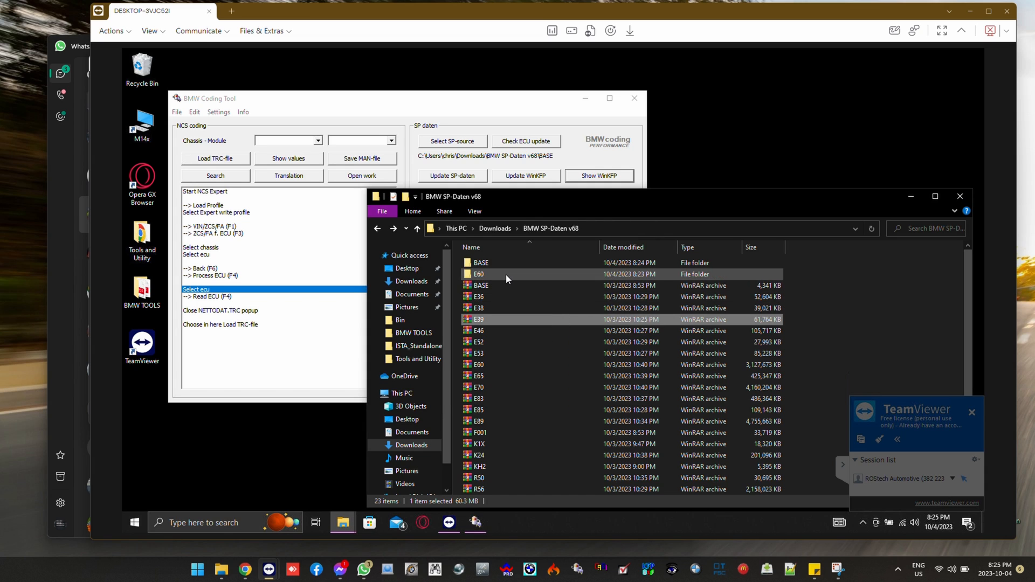
- Check the E60 folder's subfolder in Explorer, then return to the coding tool
double_click(477, 274)
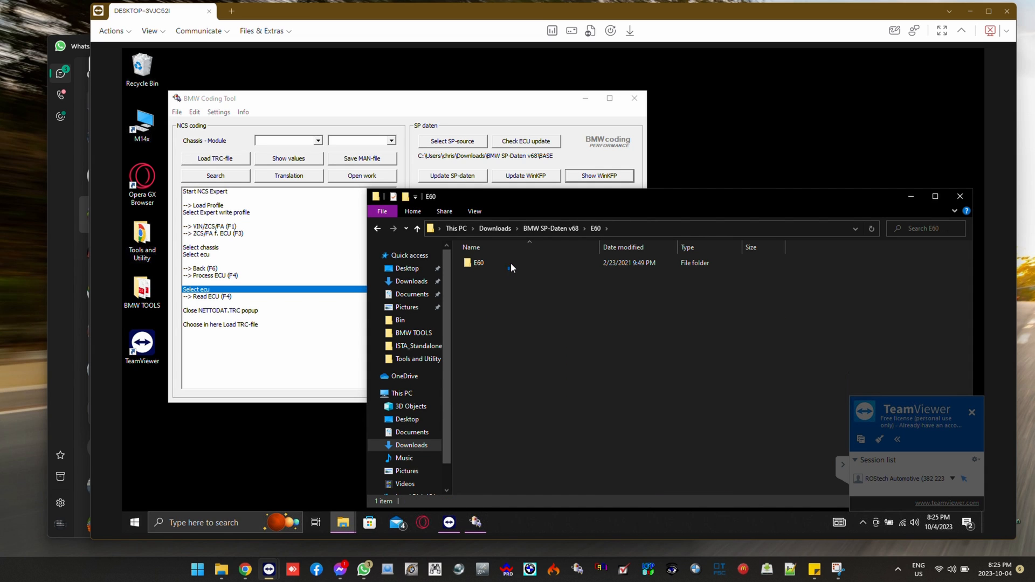
click(478, 263)
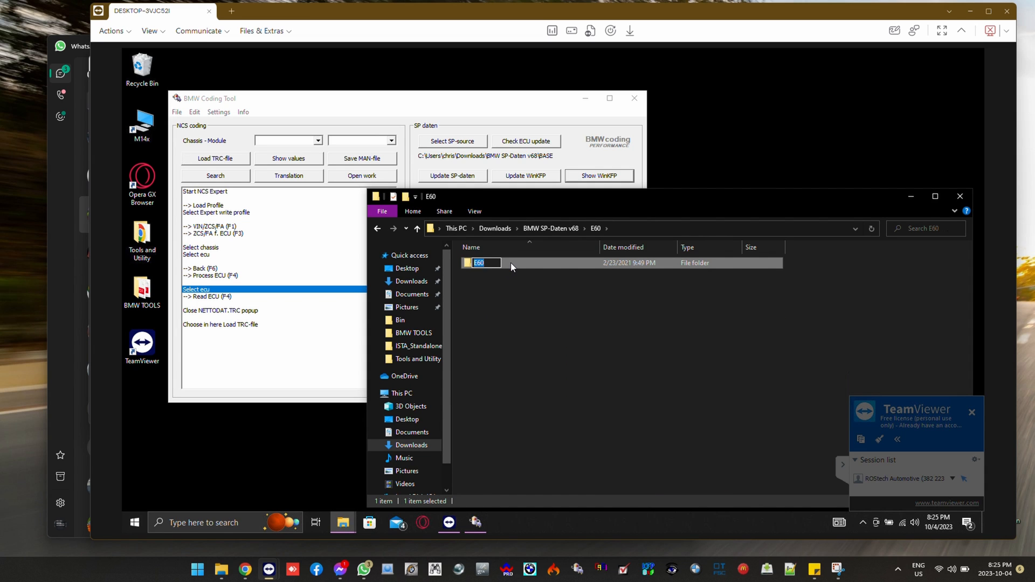
click(485, 281)
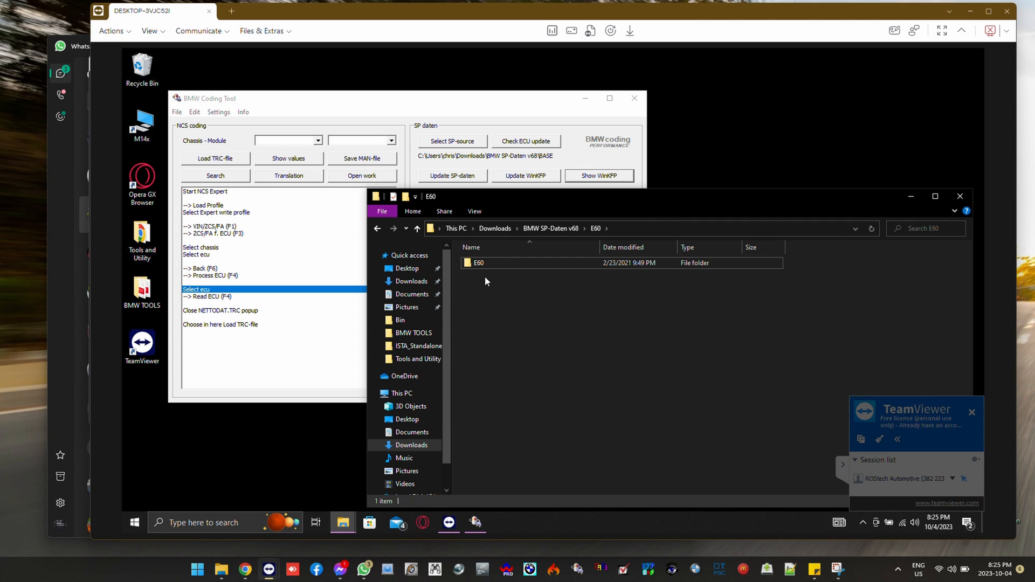
click(478, 263)
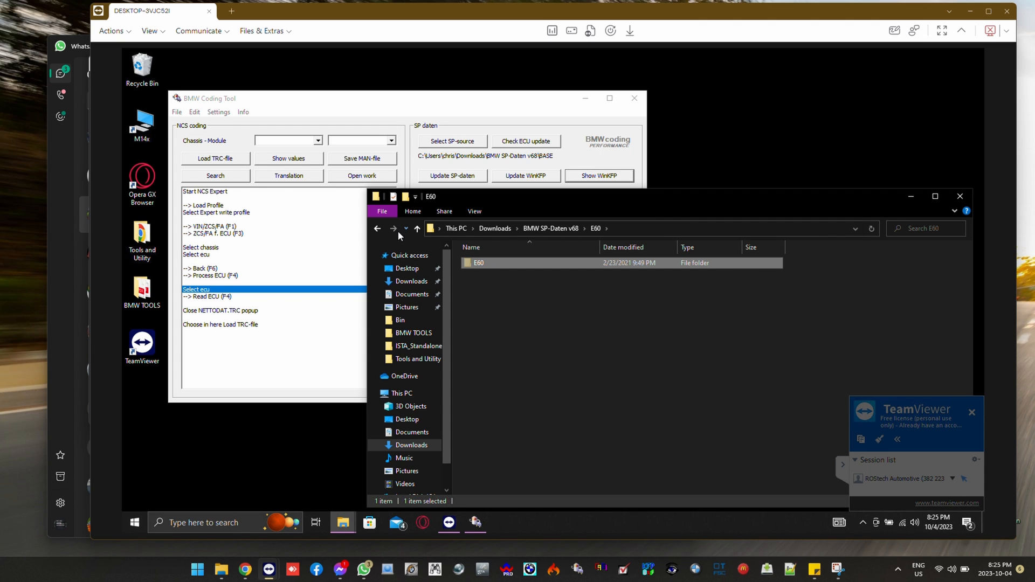
click(377, 228)
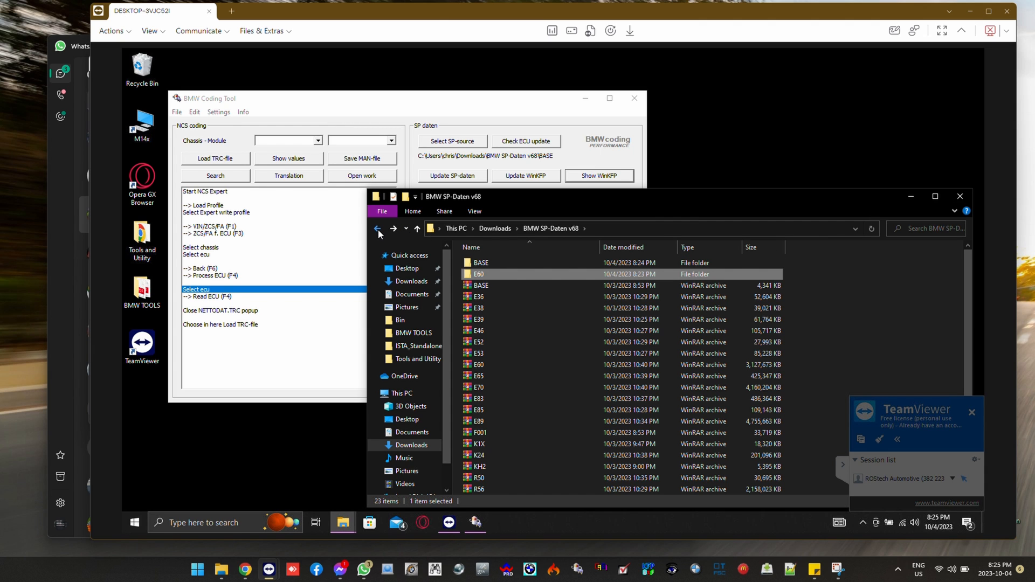
click(525, 175)
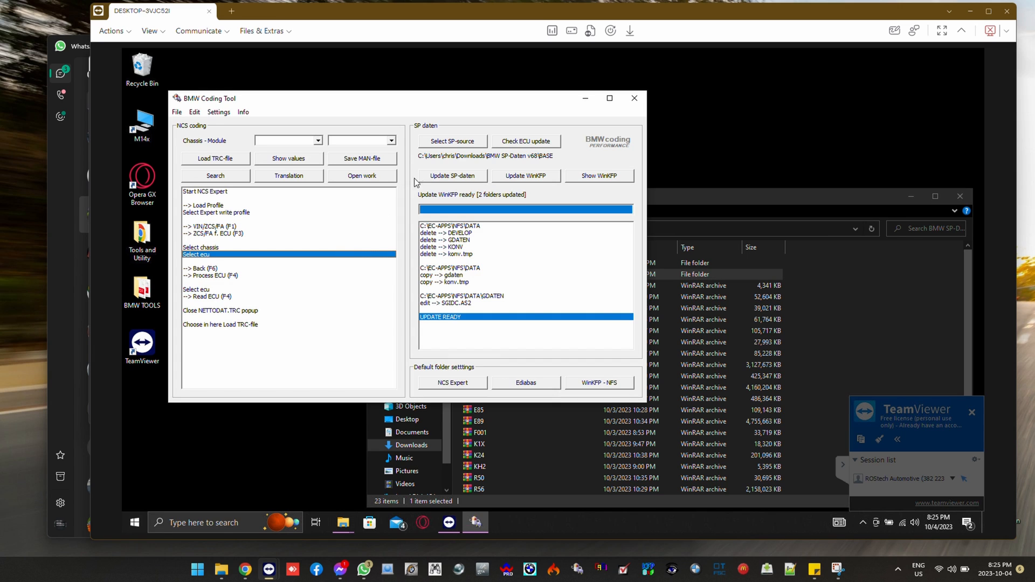
- Set the SP-daten source to the E60 folder under BMW SP-Daten v68 and start the update
click(452, 140)
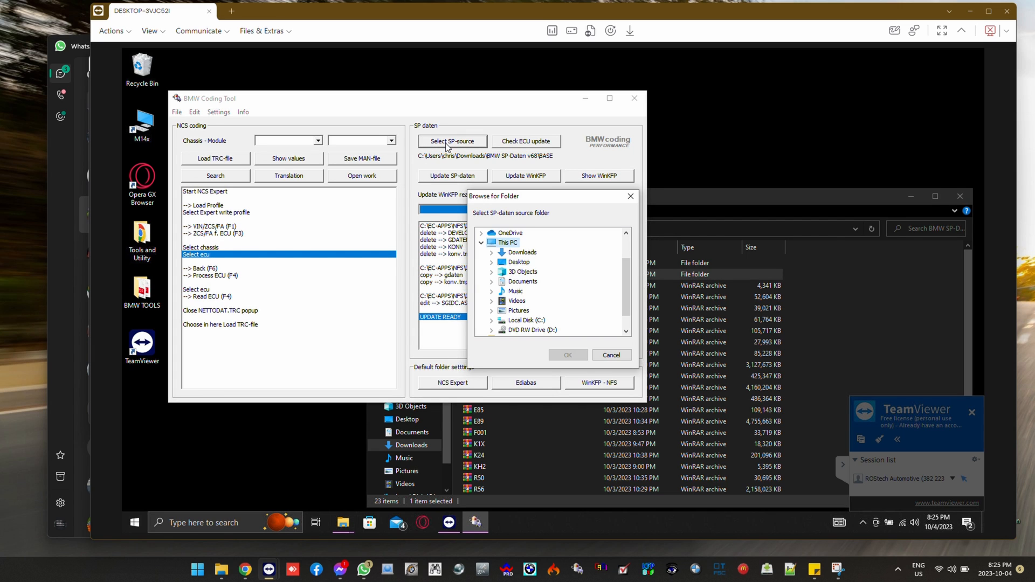
mouse_move(487, 282)
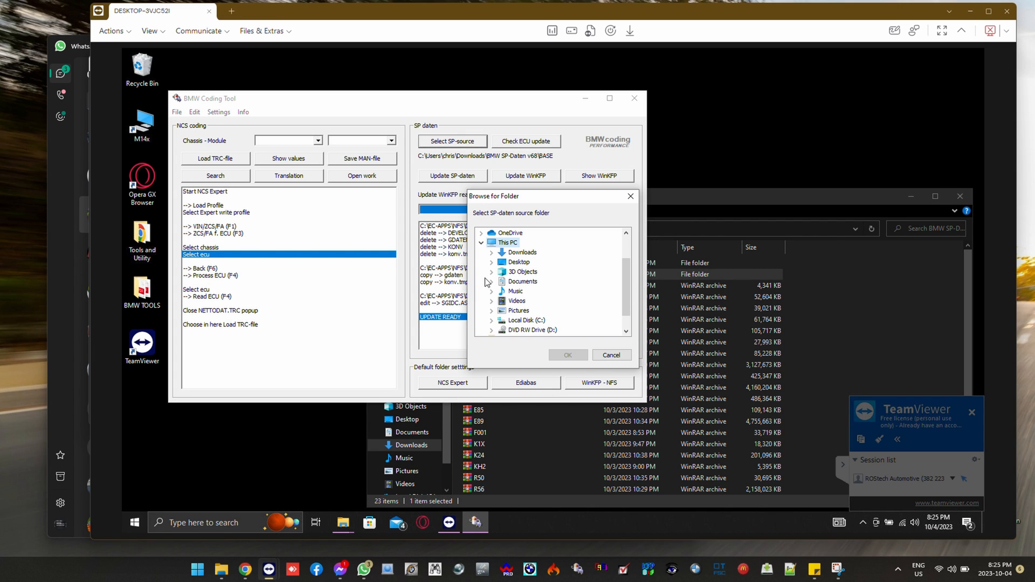
click(491, 252)
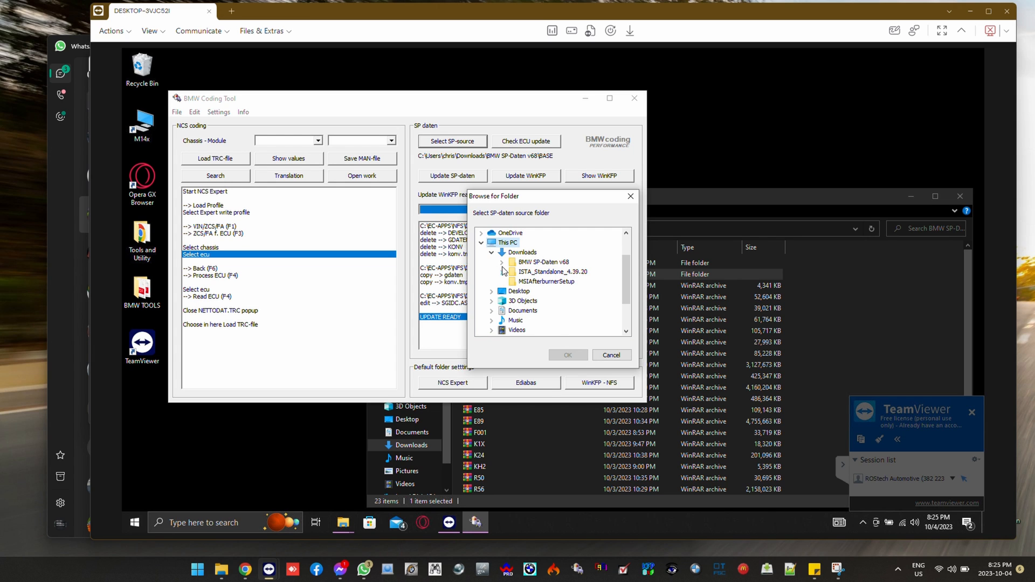
click(503, 262)
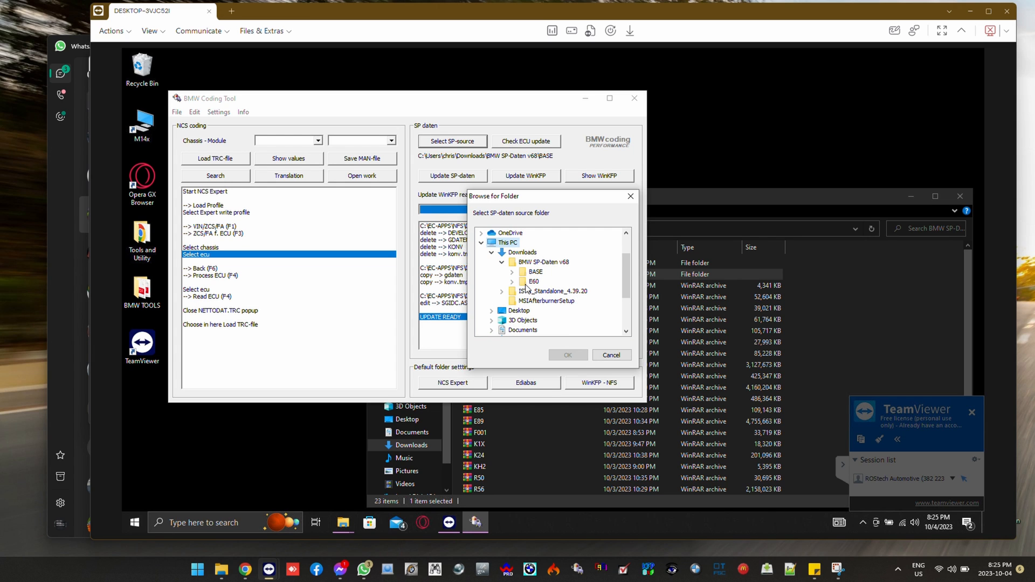
click(566, 355)
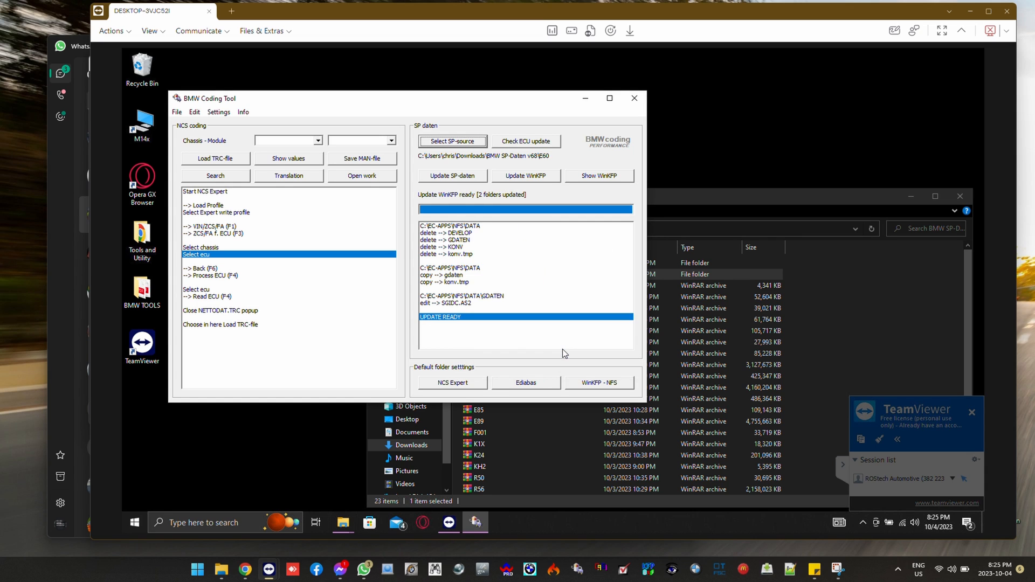
click(451, 175)
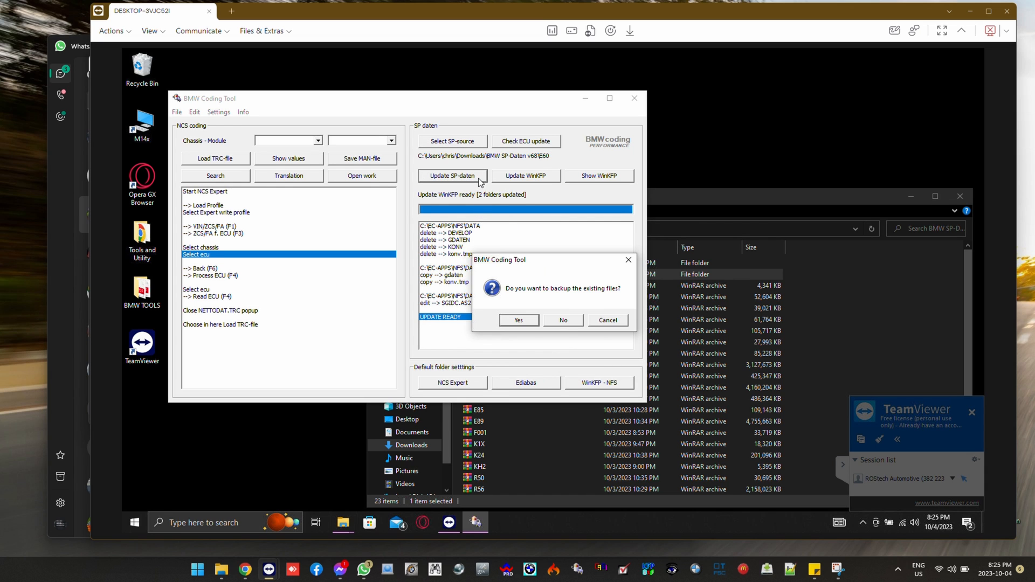
- Answer the backup prompt so the E60 SP-daten update into NCSEXPER runs to 1495 files
click(563, 320)
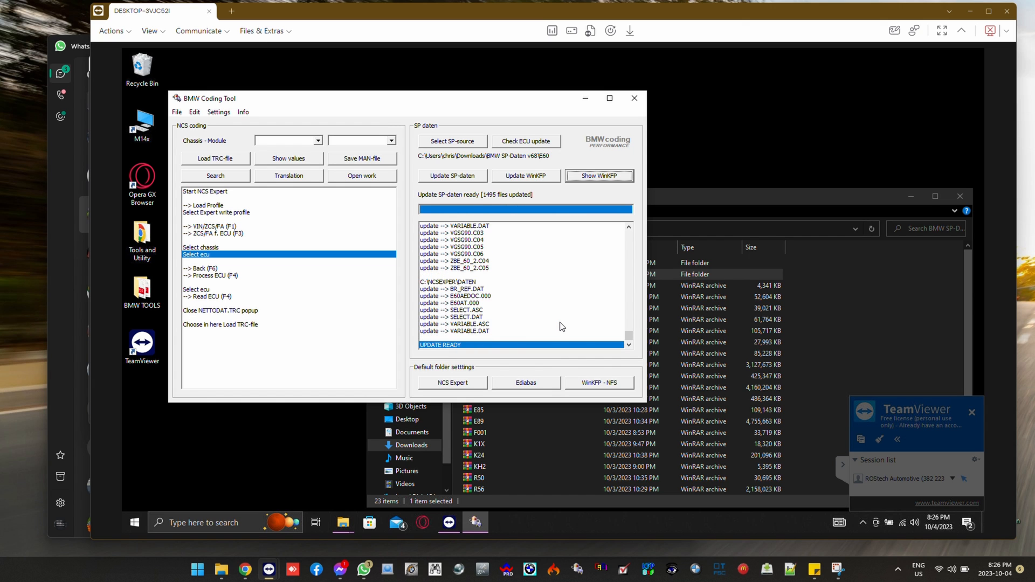
mouse_move(544, 184)
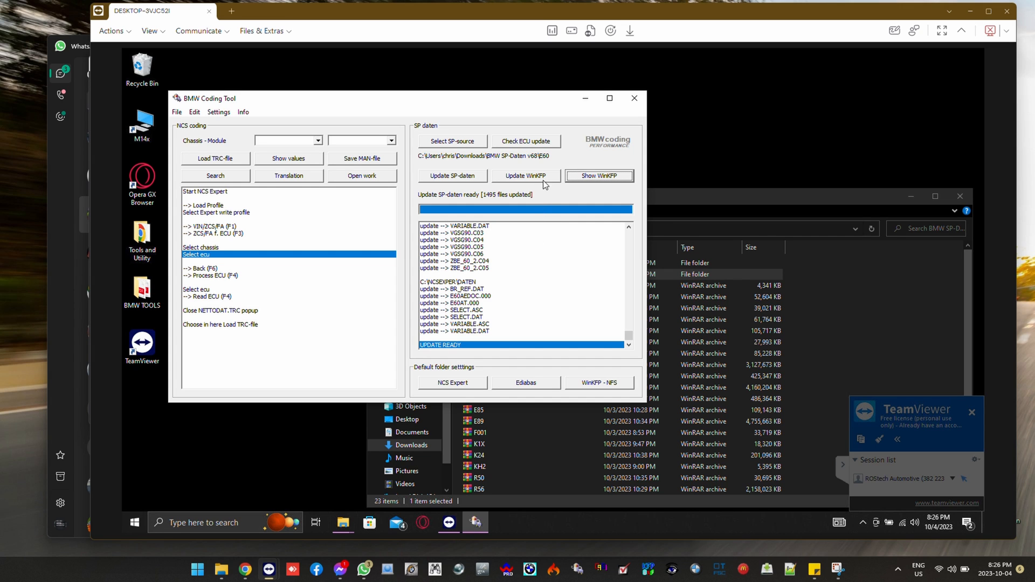
- Update WinKFP from E60 without backing up the assembly line, reaching 168 folders updated
click(525, 175)
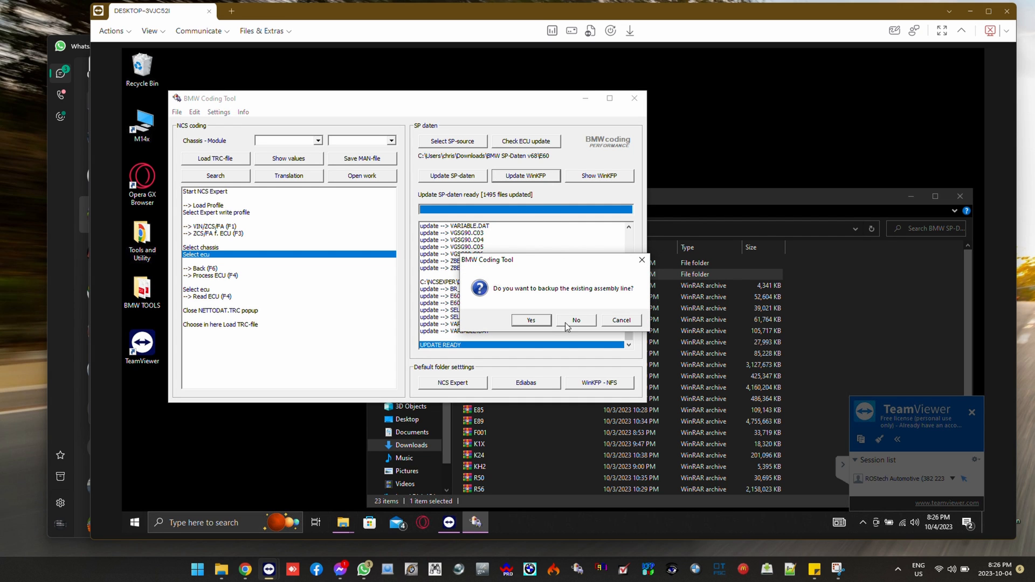
click(576, 320)
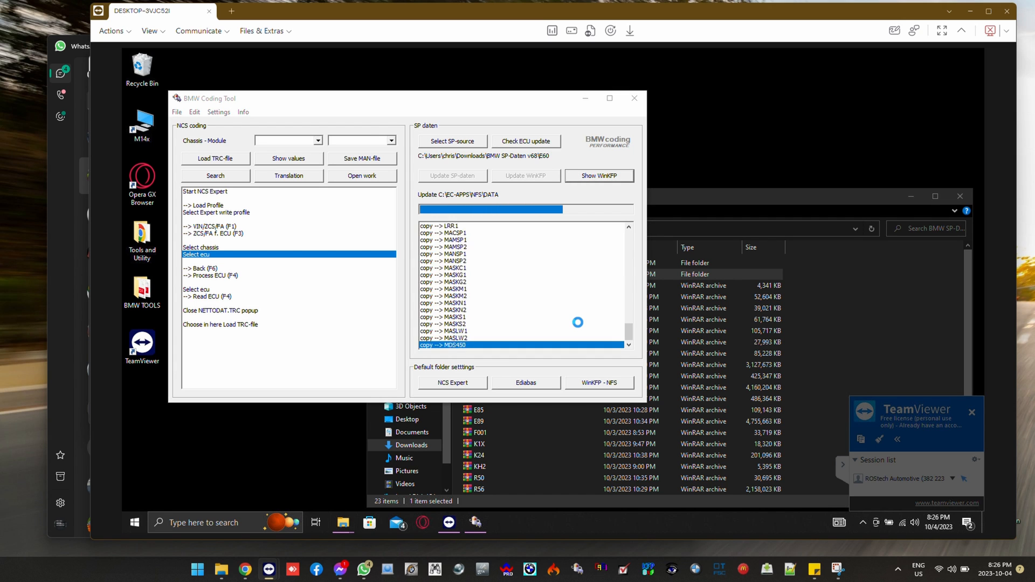
scroll(down, 3)
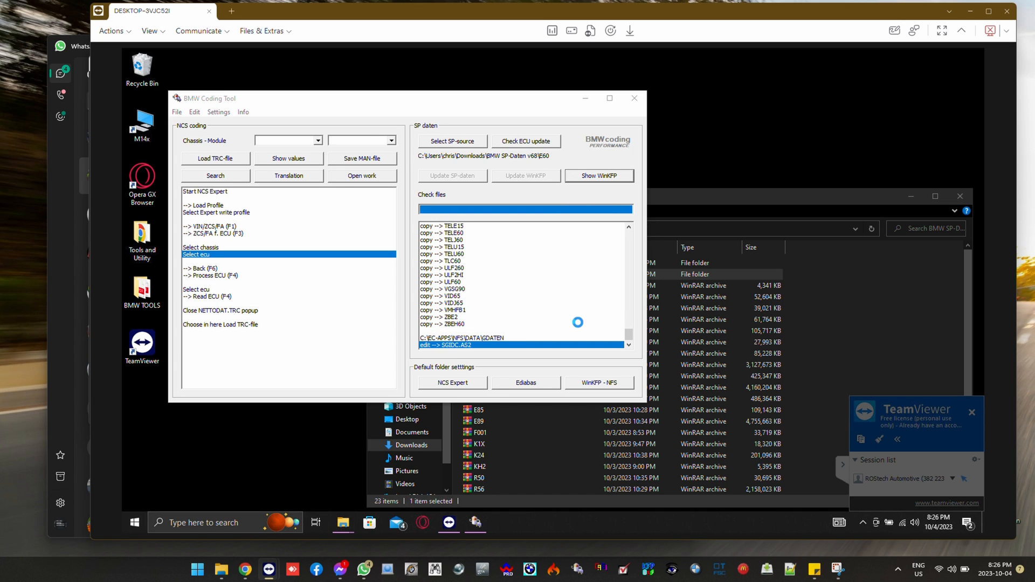
click(526, 176)
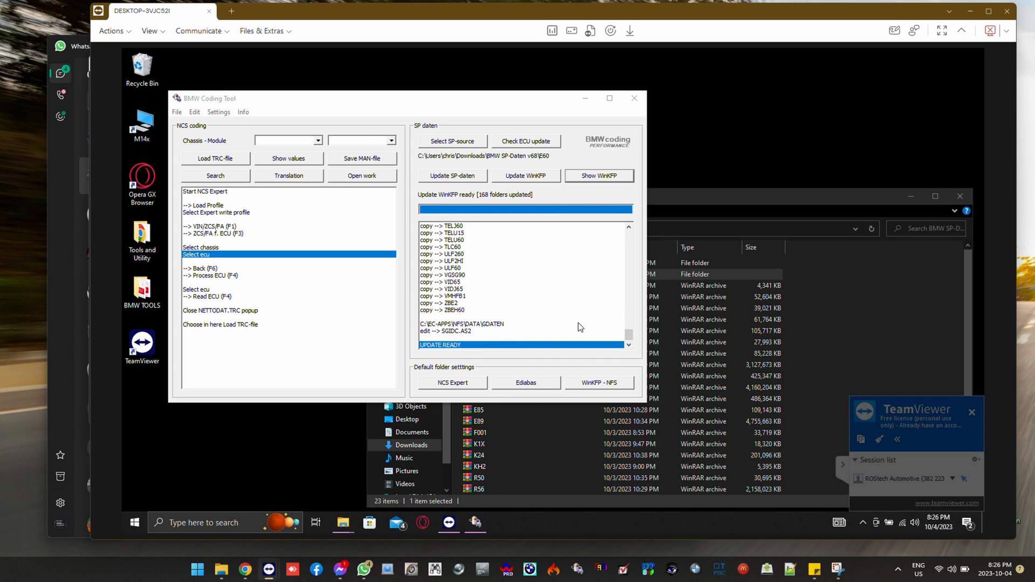
mouse_move(601, 152)
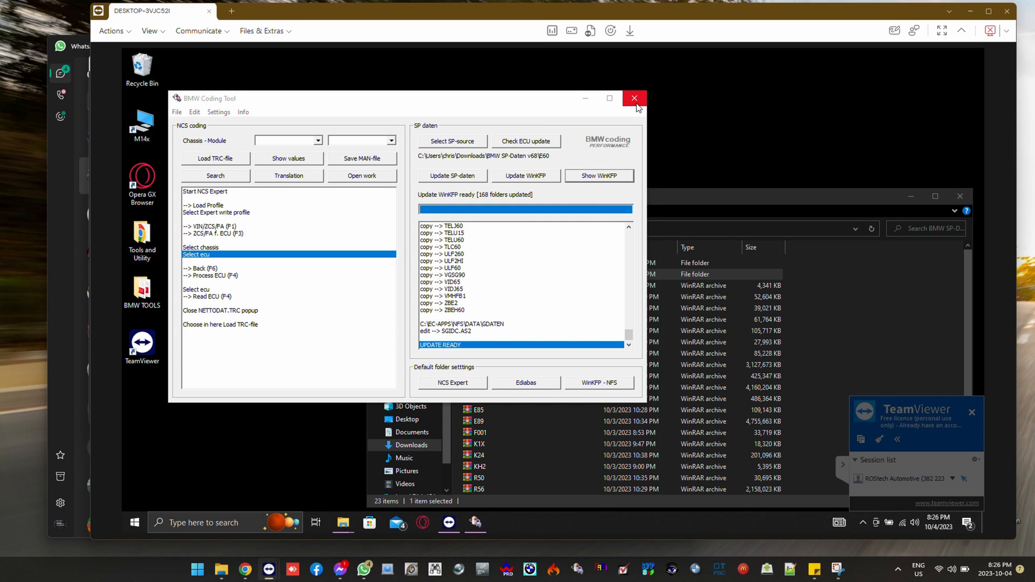
- Close the coding tool and SP-Daten window, then launch INPA from BMW TOOLS
click(633, 98)
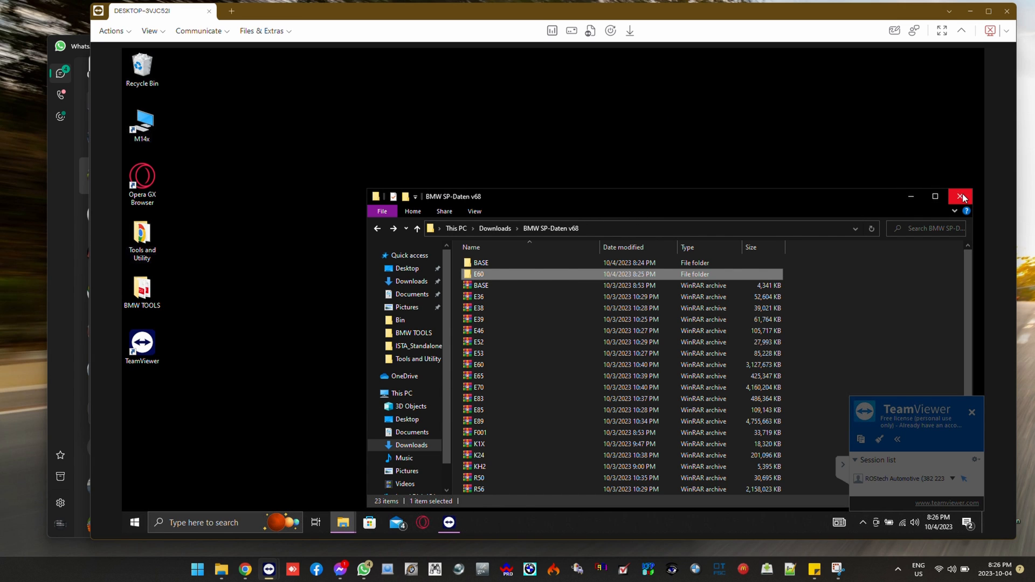
click(960, 196)
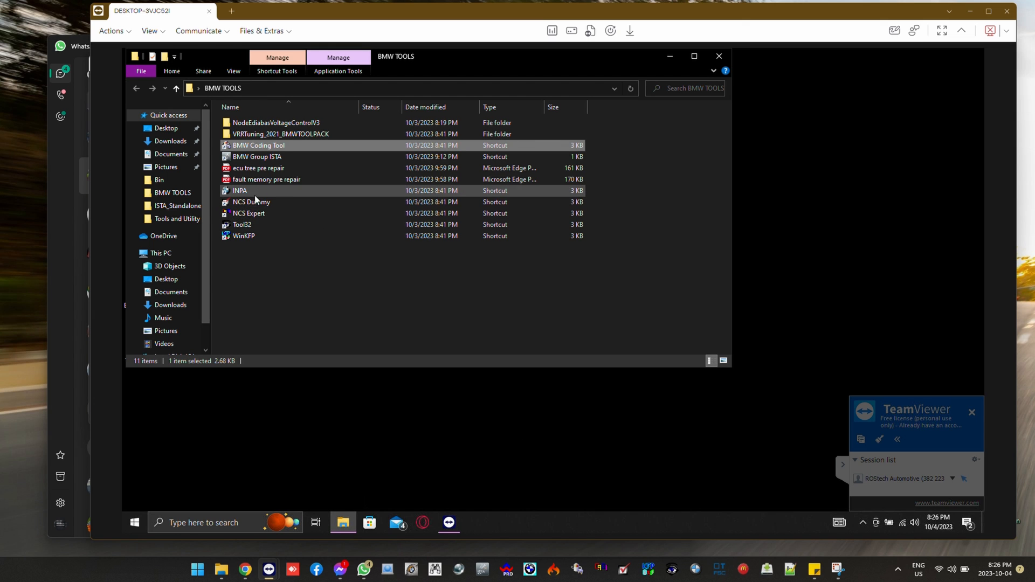
double_click(240, 191)
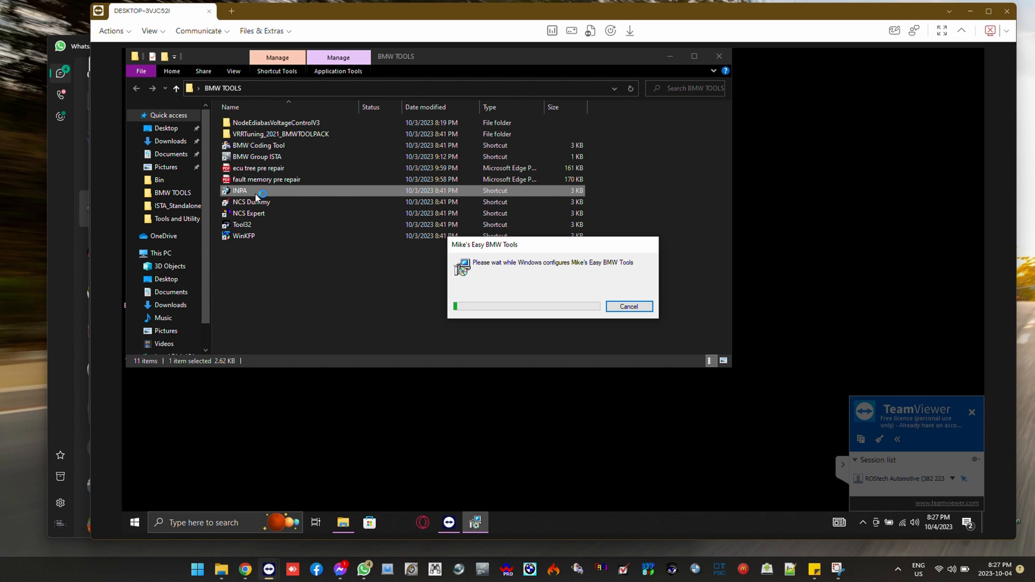
- Launch INPA to its BimmerGeeks loader, then quit it and confirm the quit prompt
double_click(239, 189)
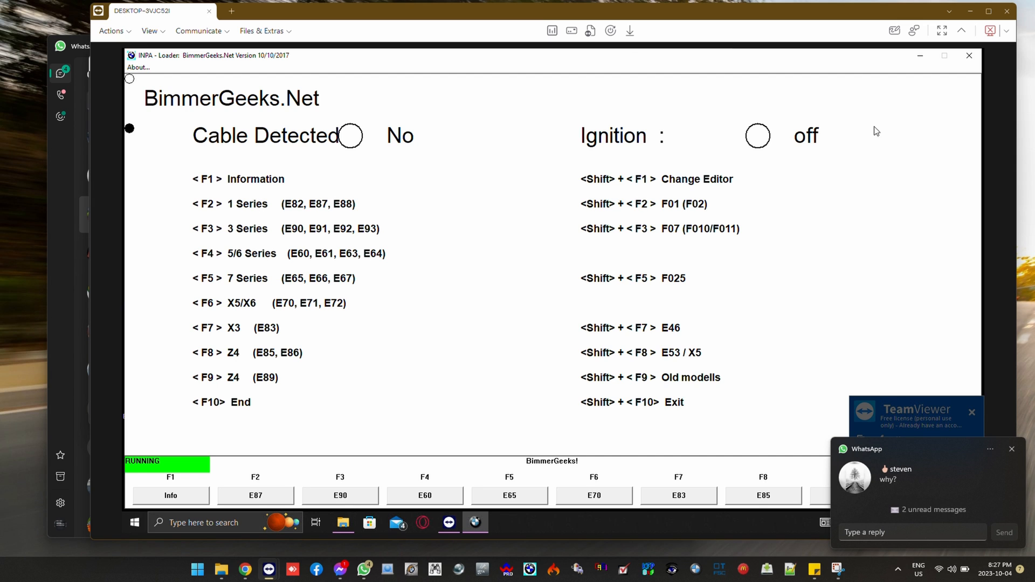
click(968, 55)
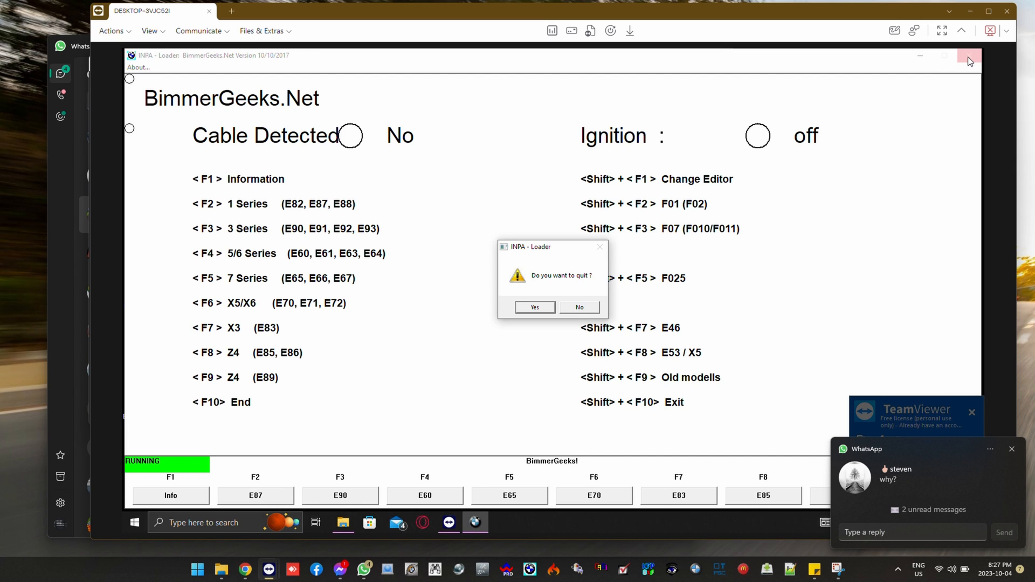
click(534, 307)
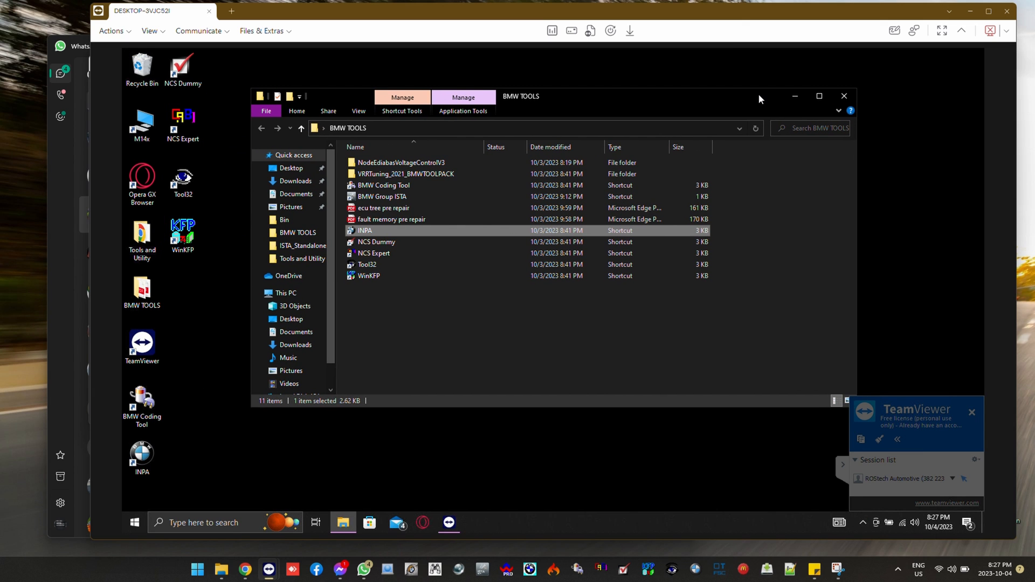
mouse_move(245, 409)
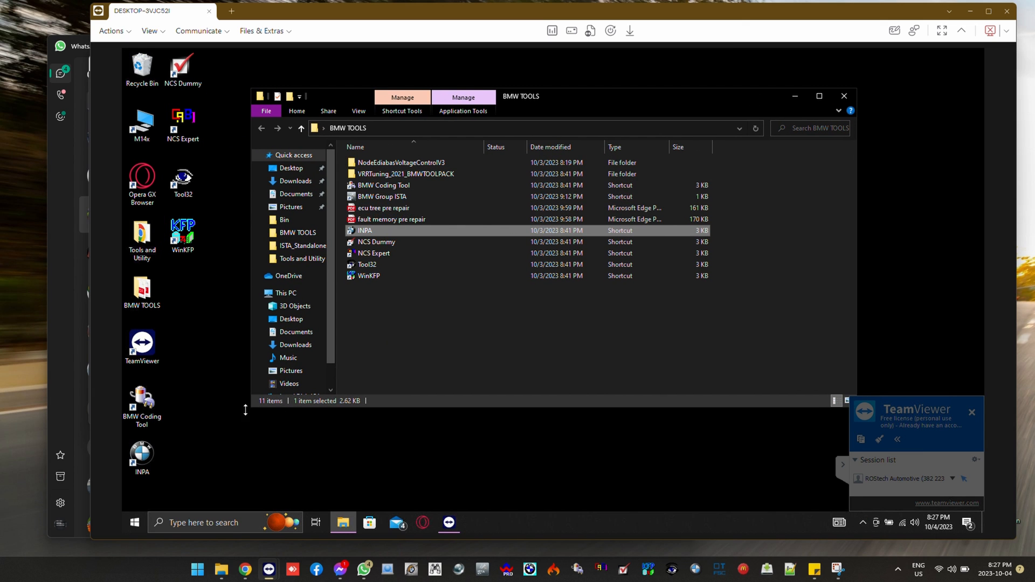
- Move the new desktop shortcuts into BMW TOOLS, replacing the five same-named ones and INPA.lnk, then close Explorer
click(141, 402)
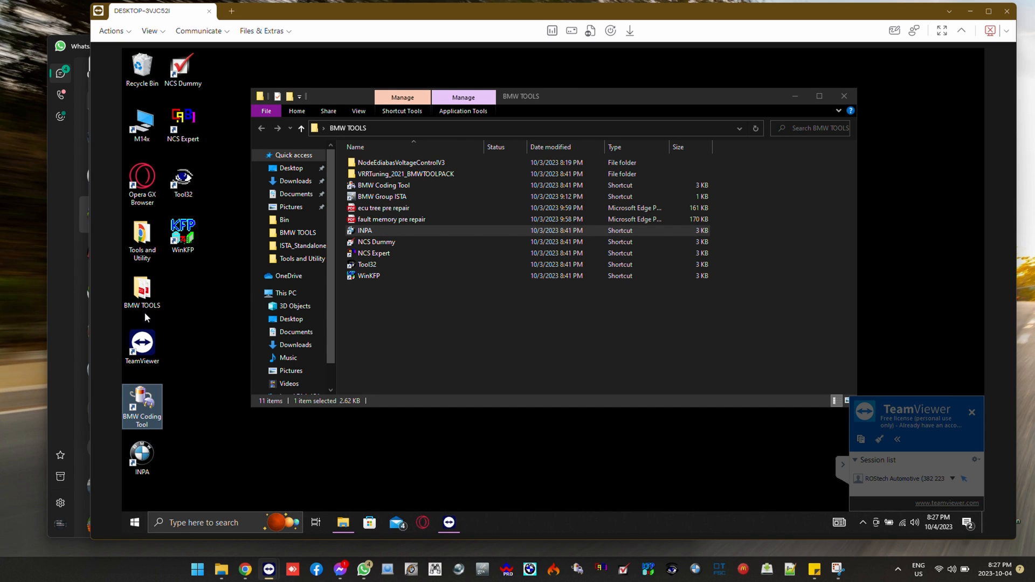
mouse_move(217, 58)
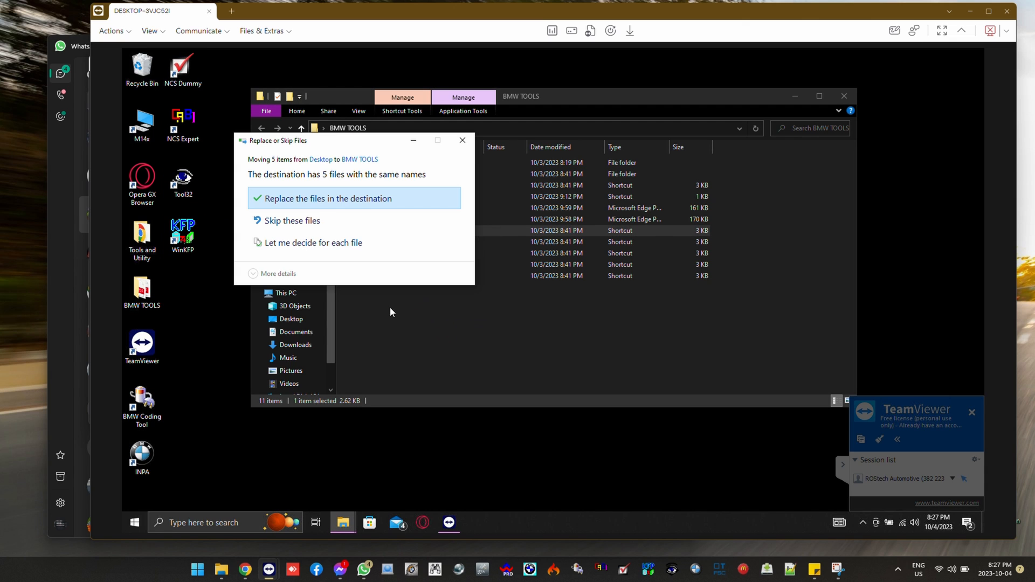
click(329, 198)
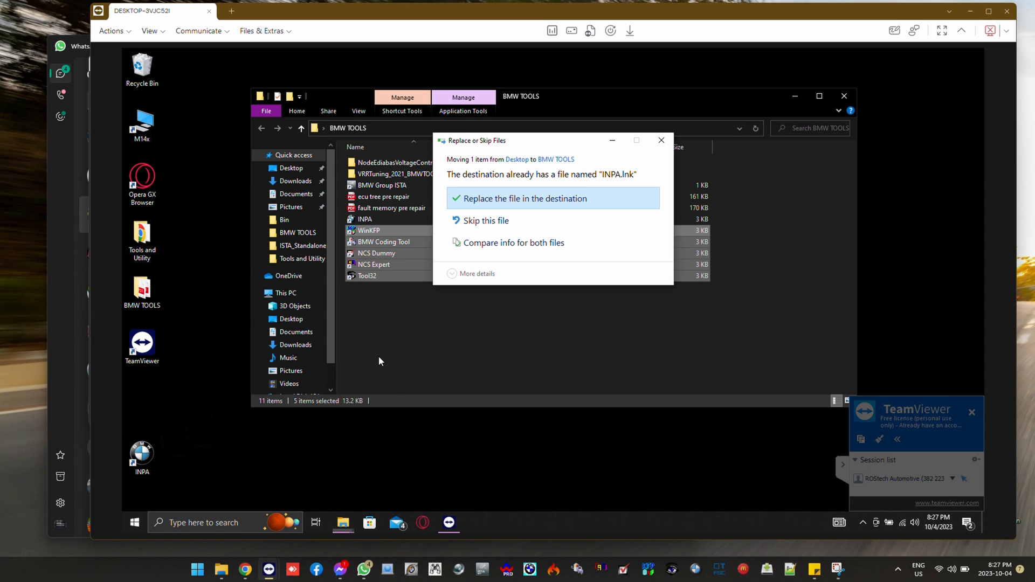
click(523, 198)
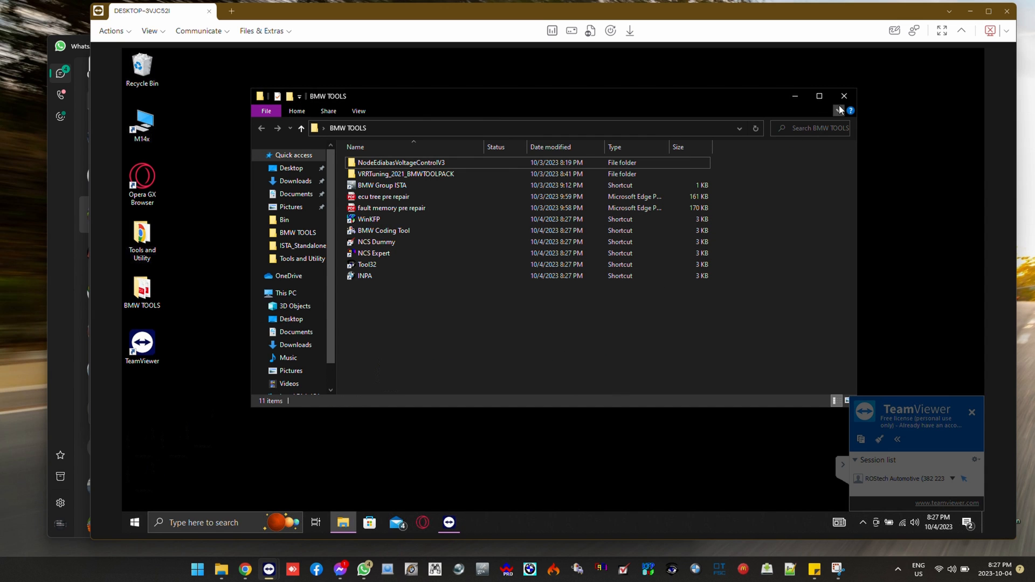
click(843, 96)
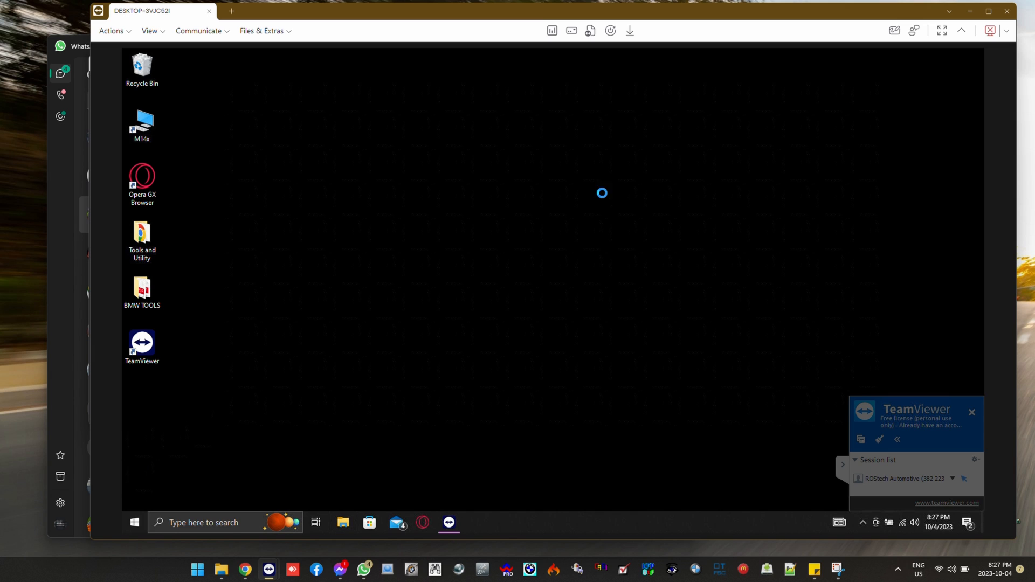